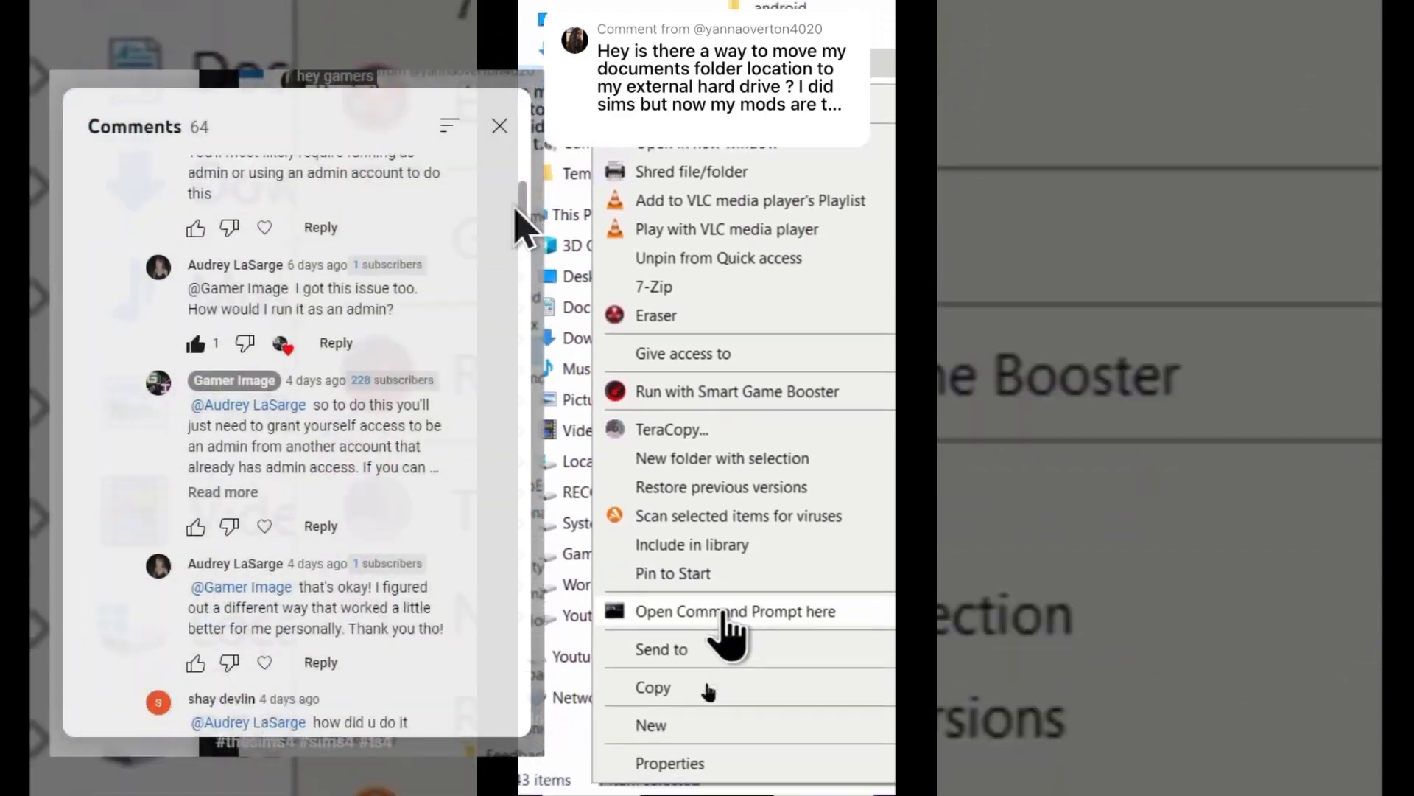
- View the Documents folder's Location settings and its Move option, showing an H drive target
click(669, 763)
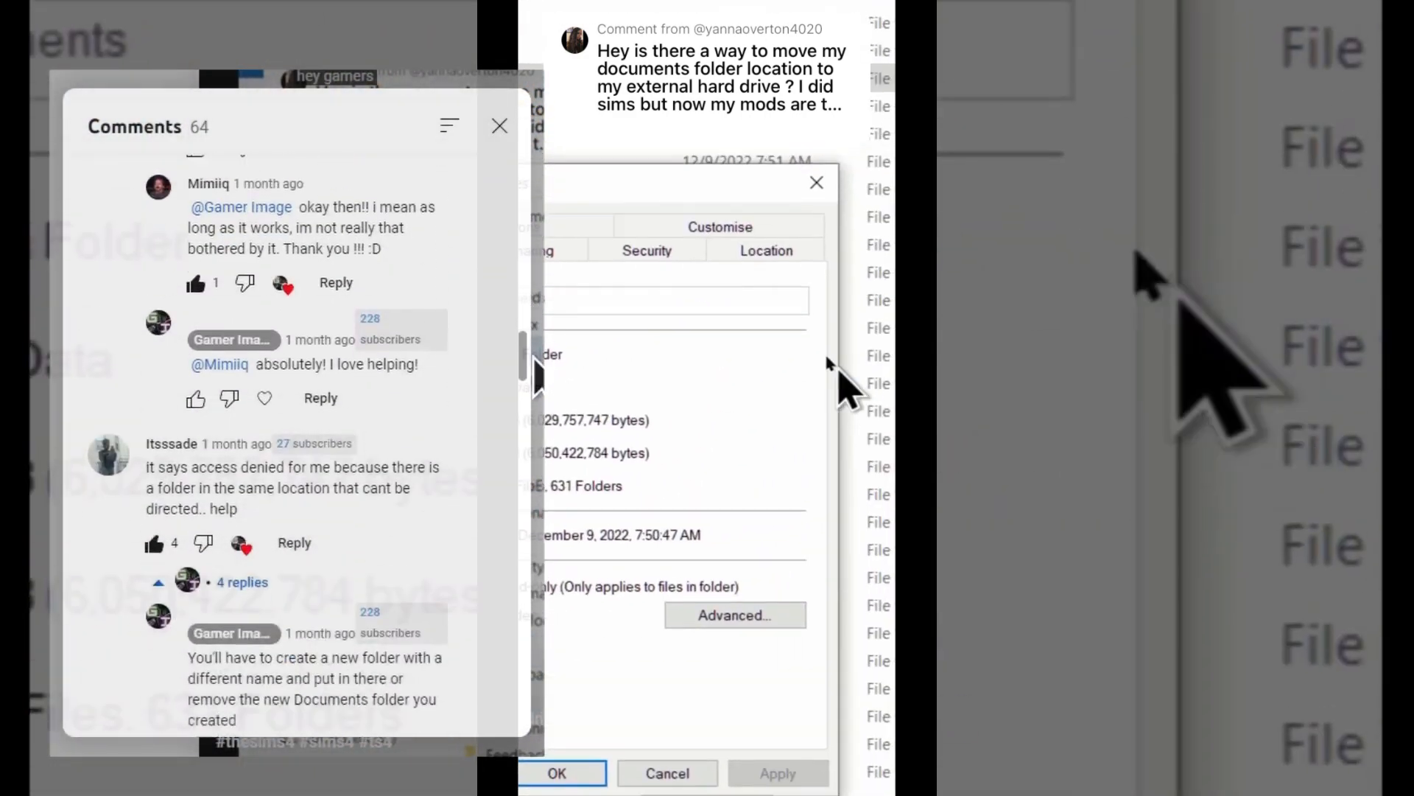
click(765, 250)
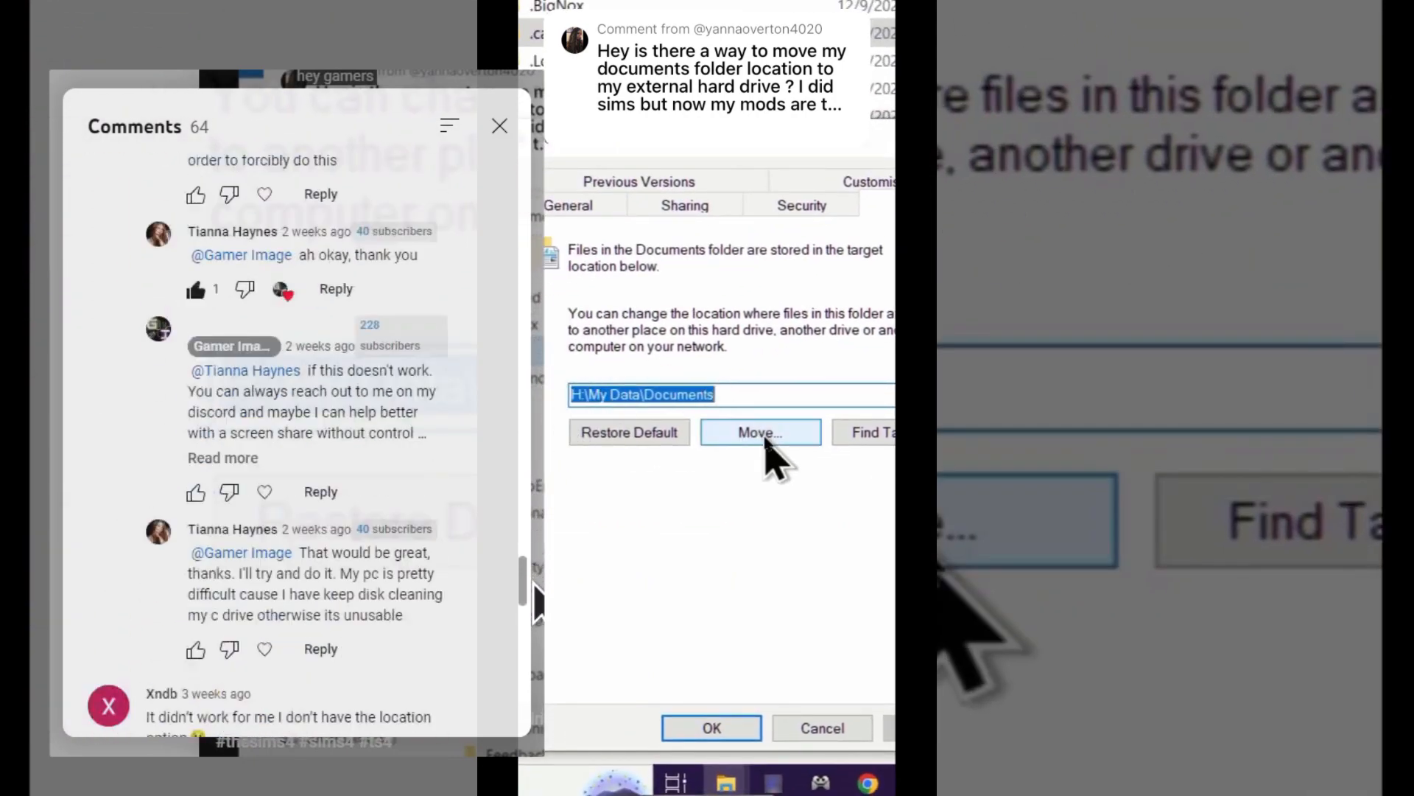
click(759, 432)
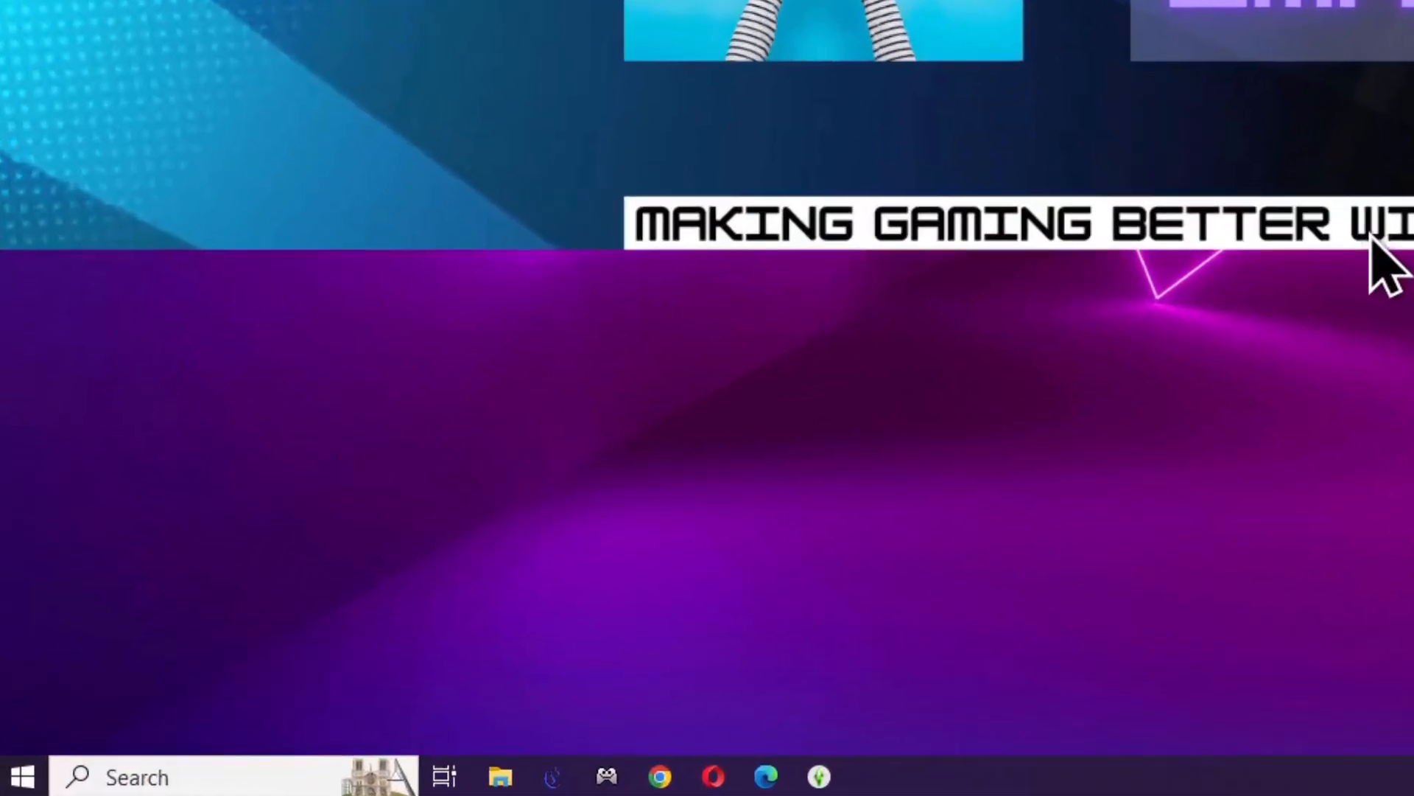
- Search Start for 'users' and go to the Family & other users accounts page
click(19, 777)
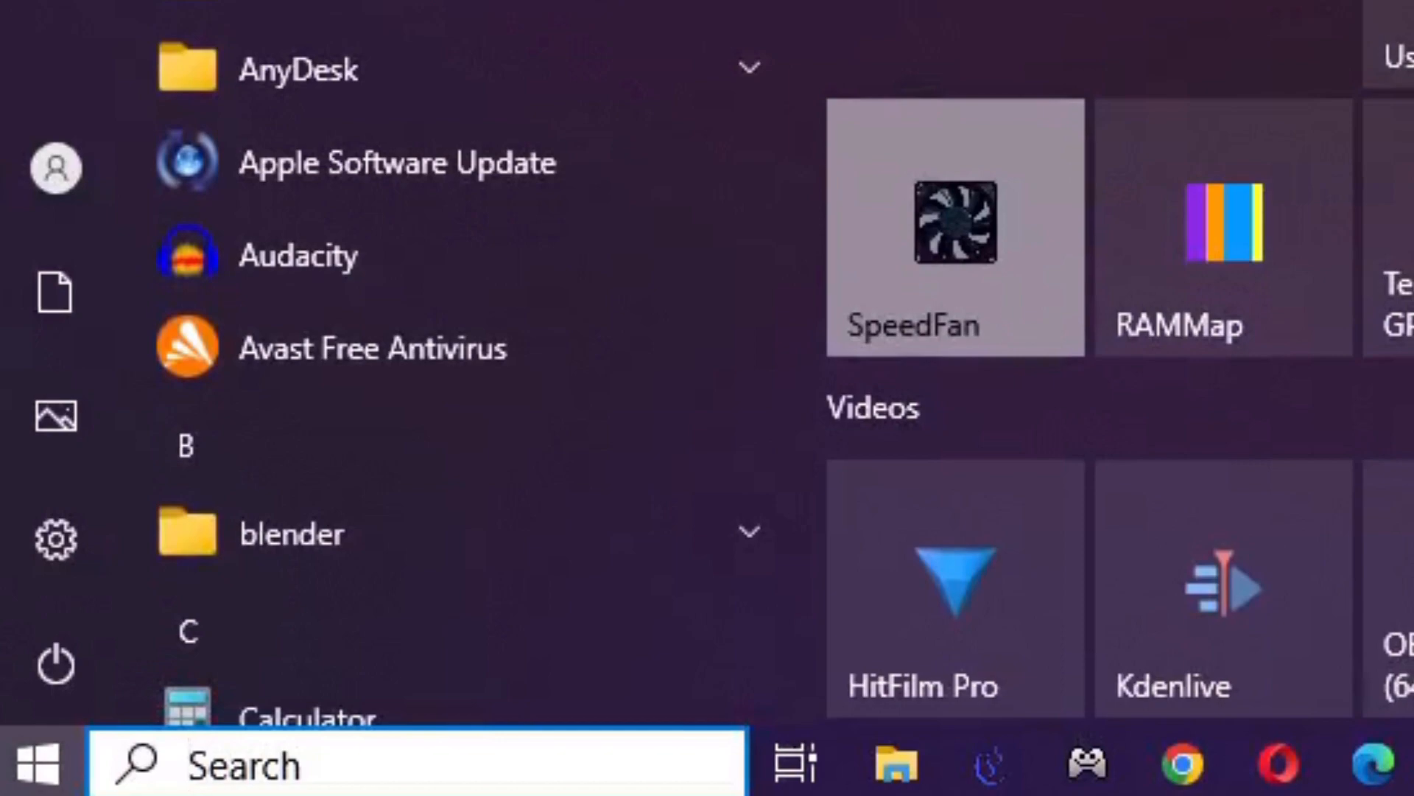
text(users)
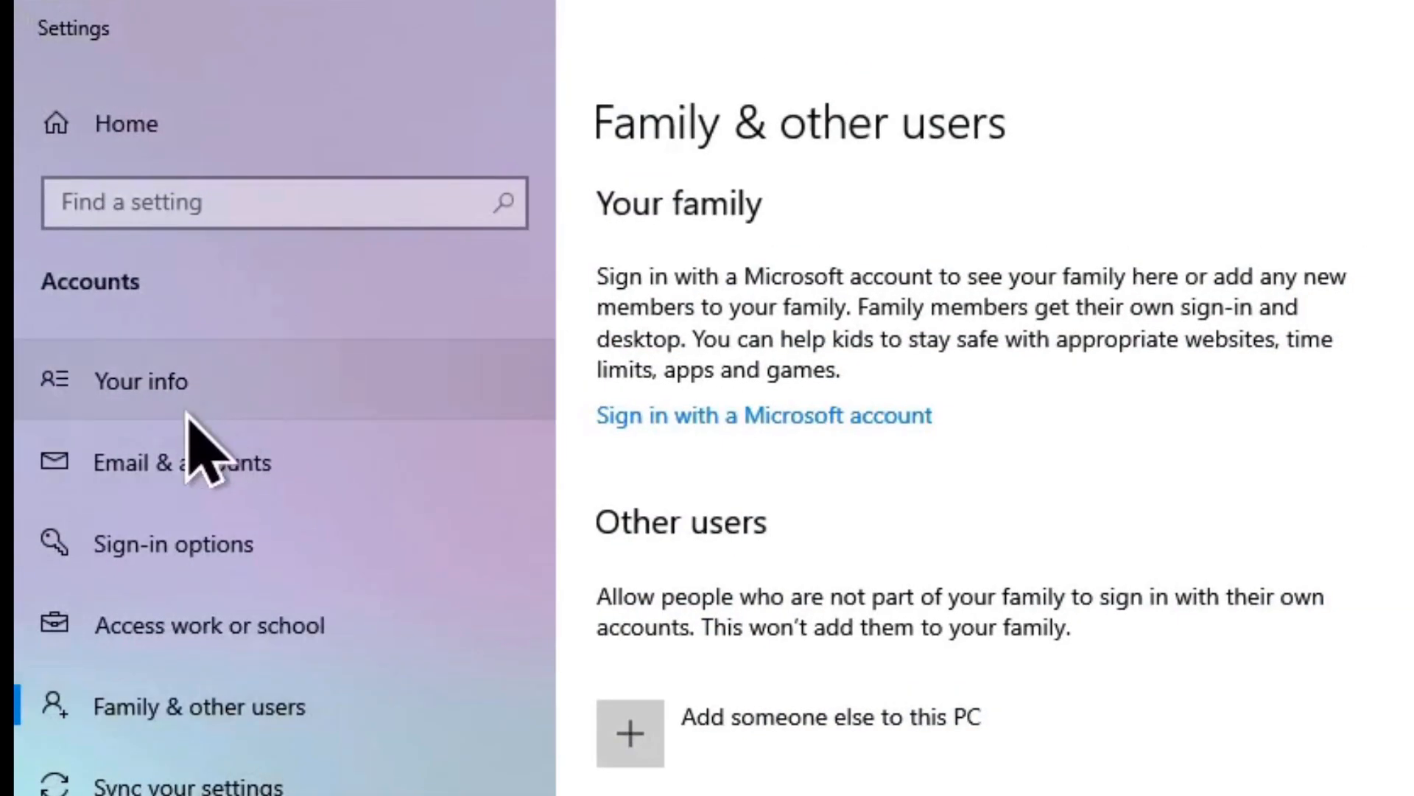
click(140, 380)
text(mmc)
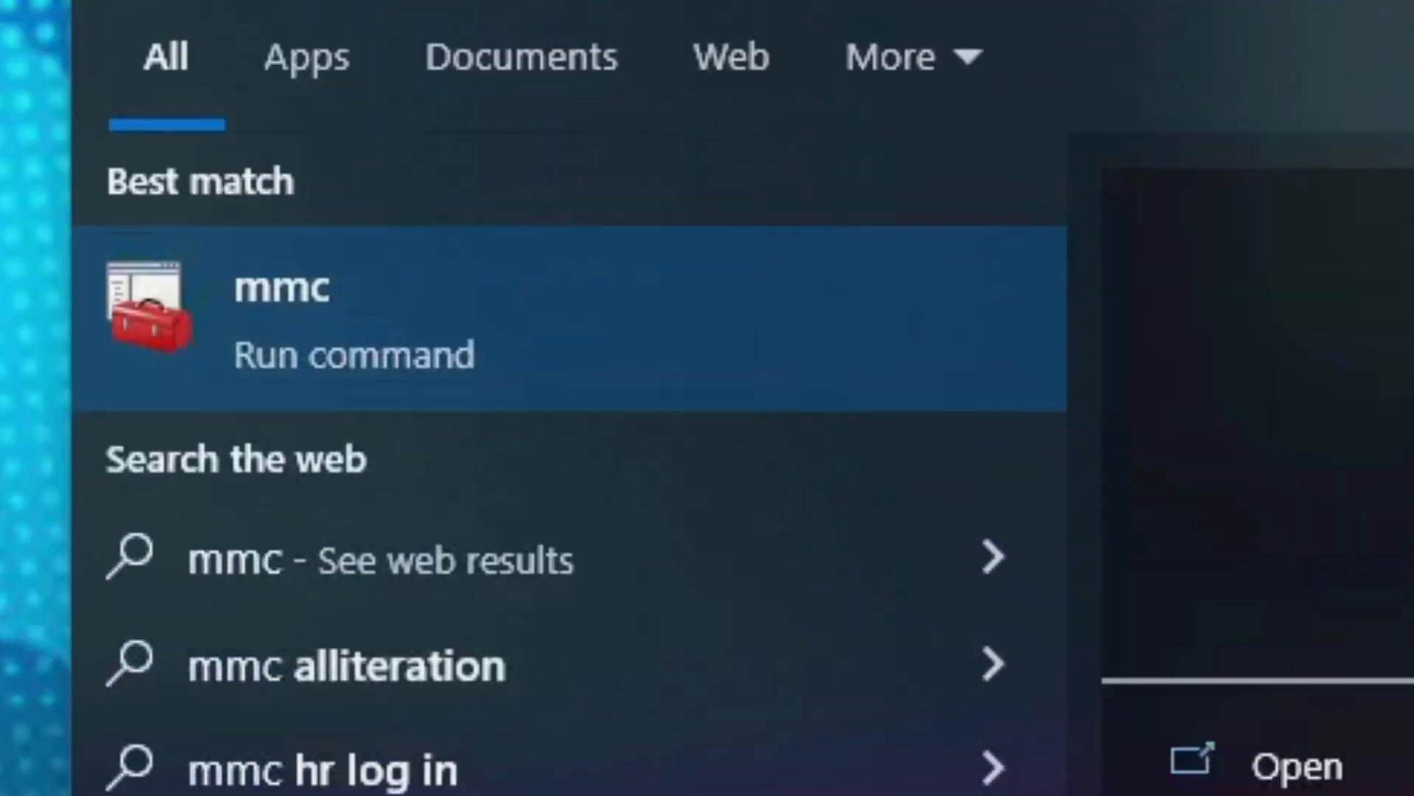
- Launch mmc and add the Local Users and Groups snap-in for the local computer
click(214, 107)
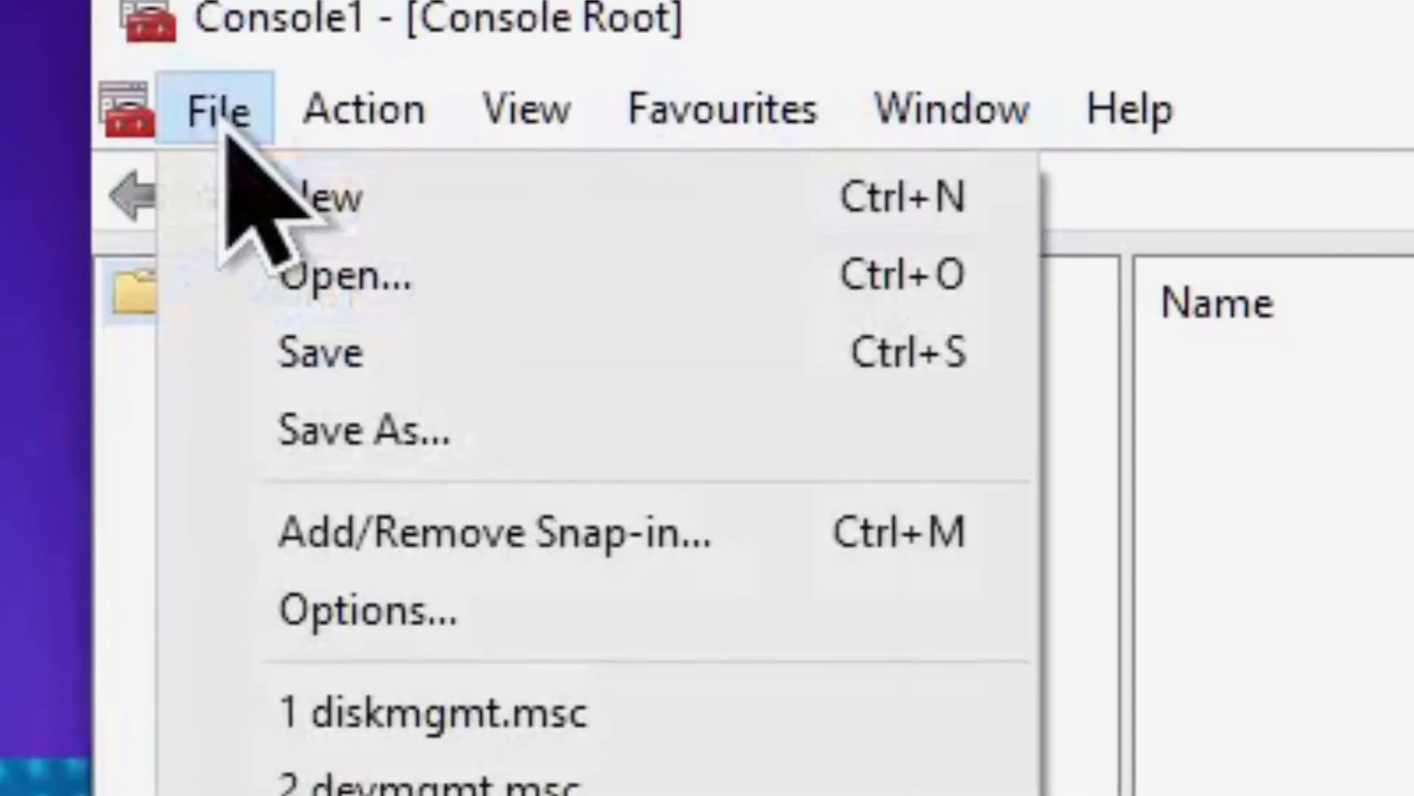
click(496, 532)
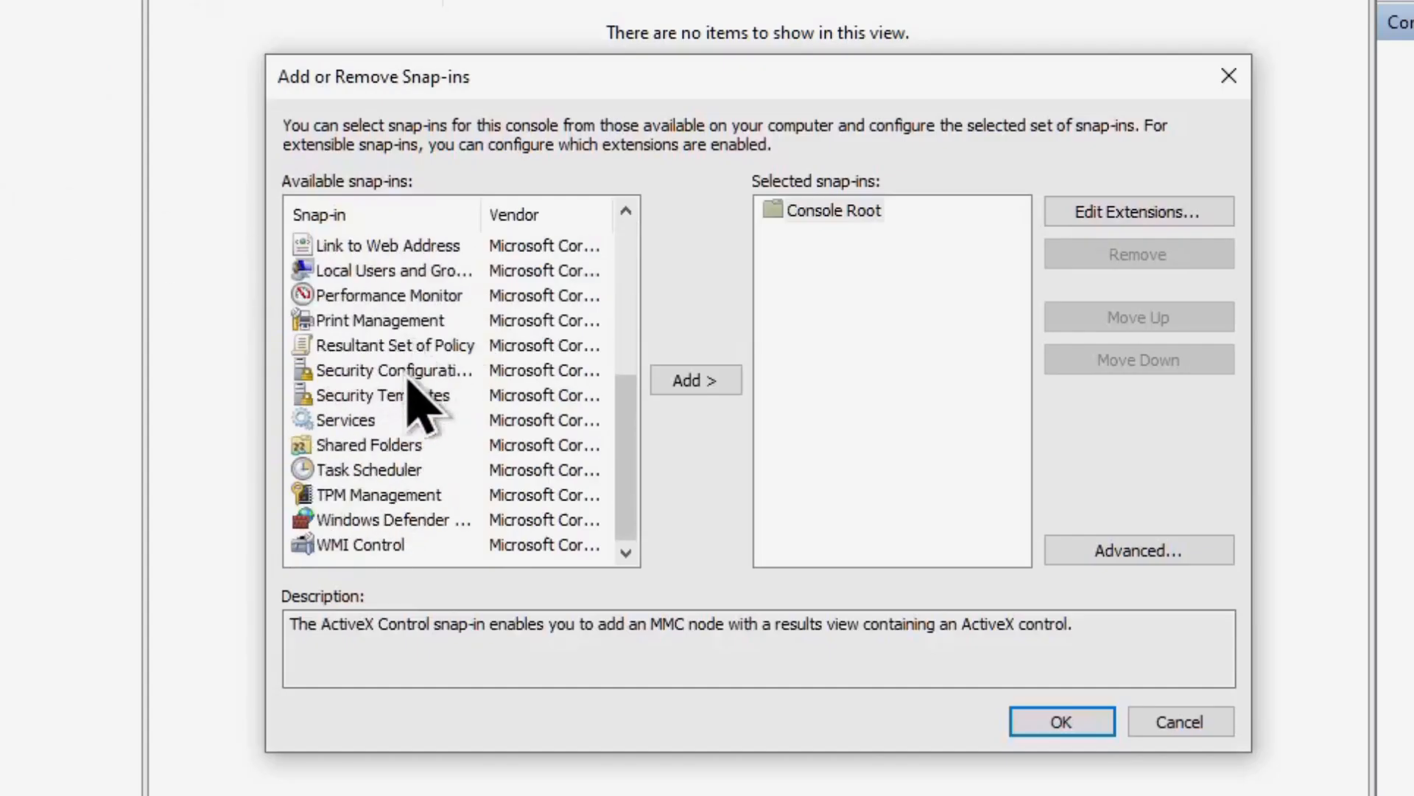
click(388, 244)
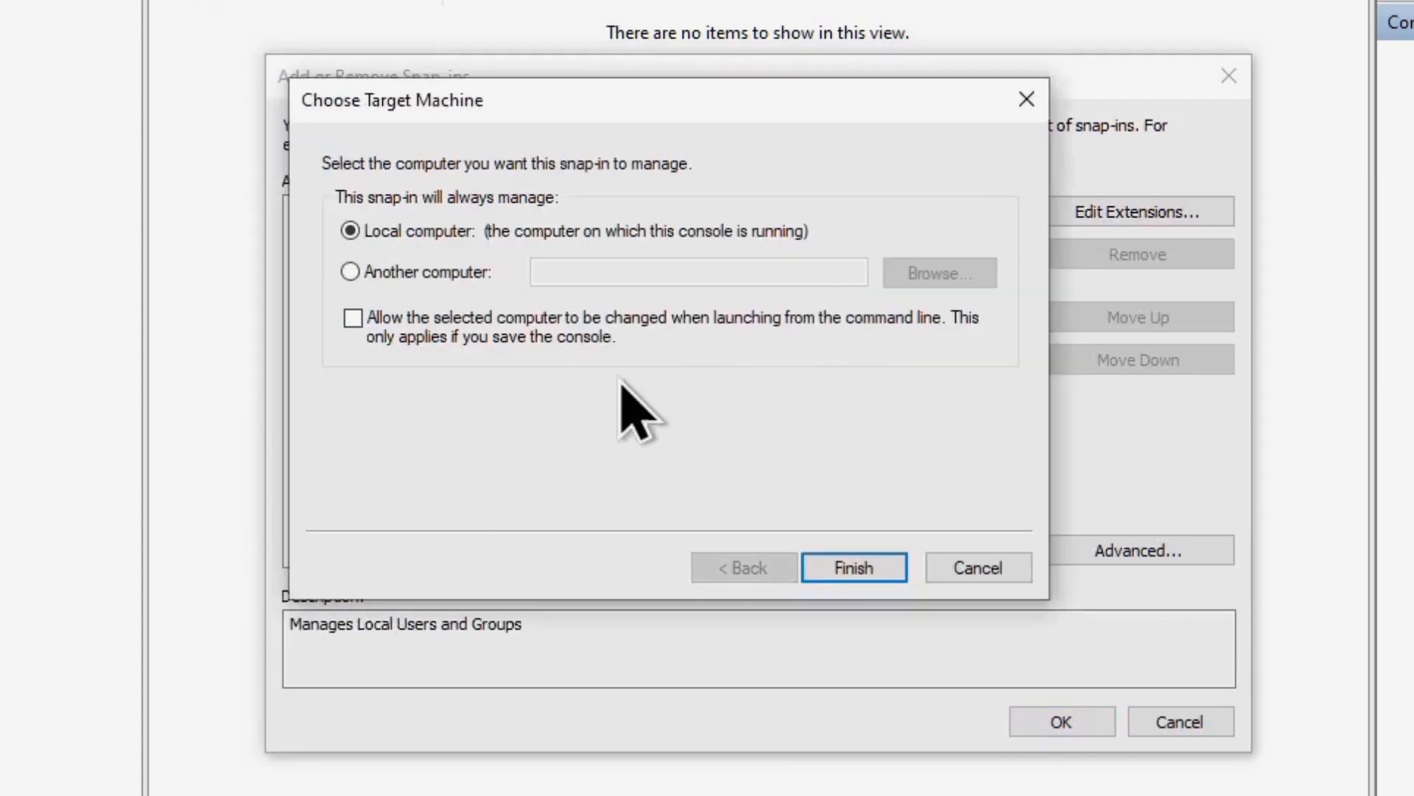
click(853, 568)
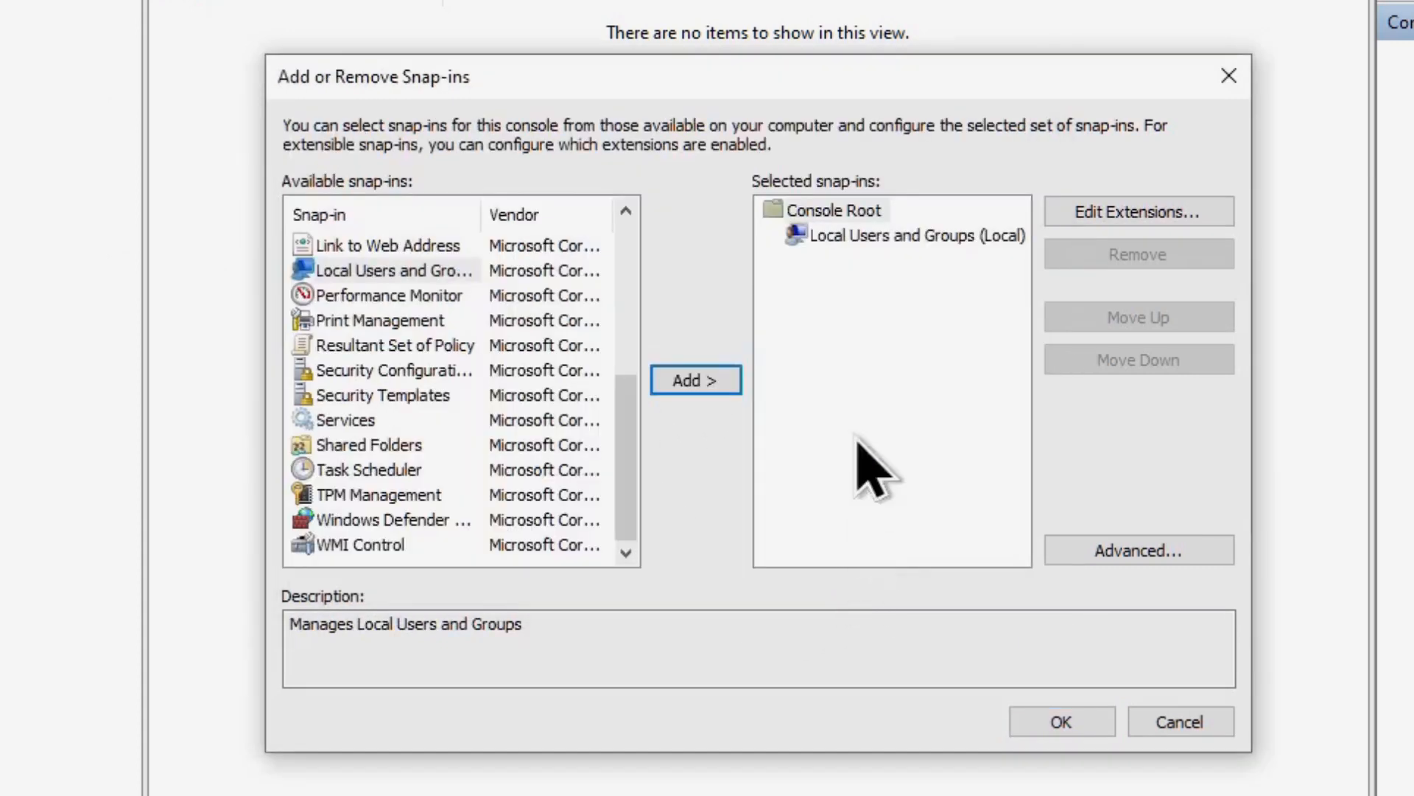
click(831, 210)
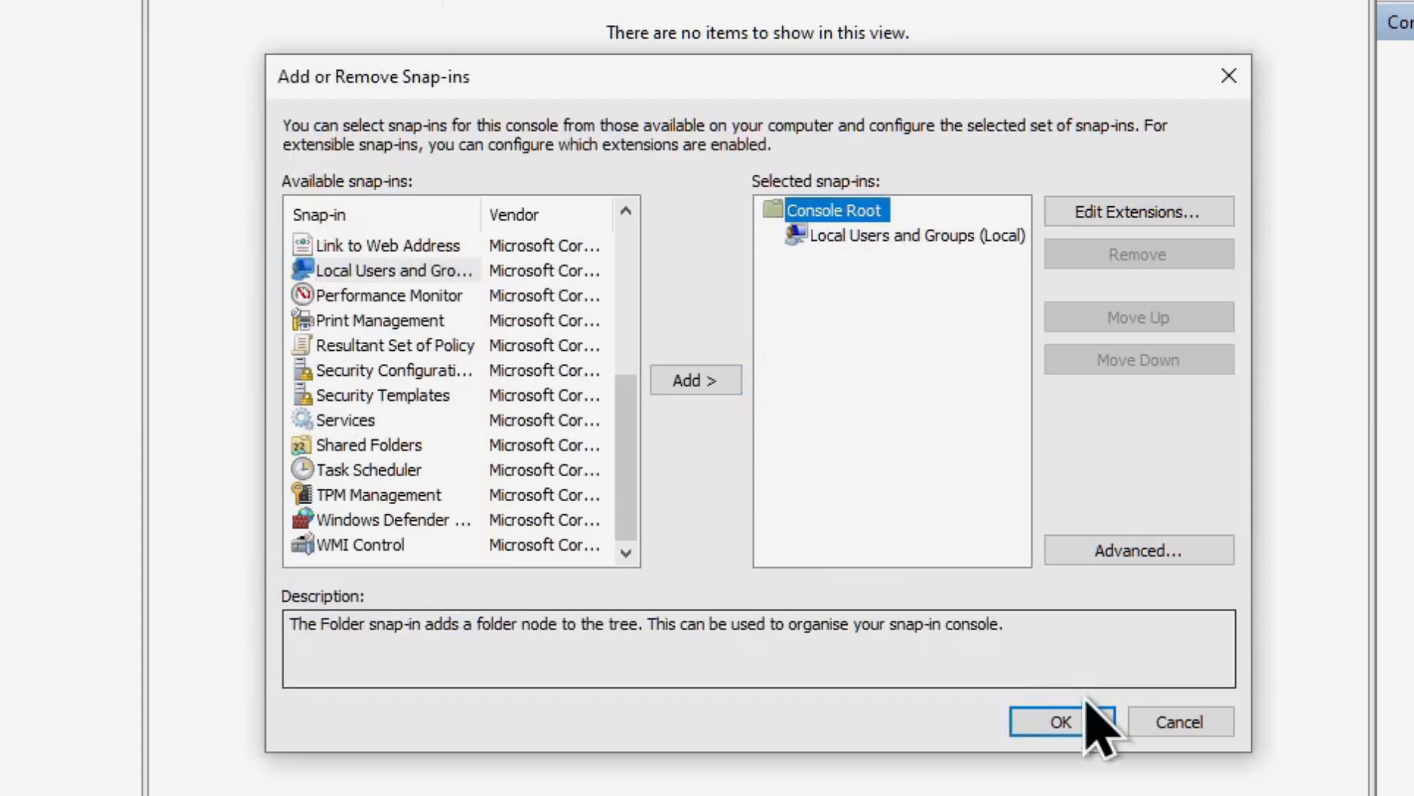
click(1060, 720)
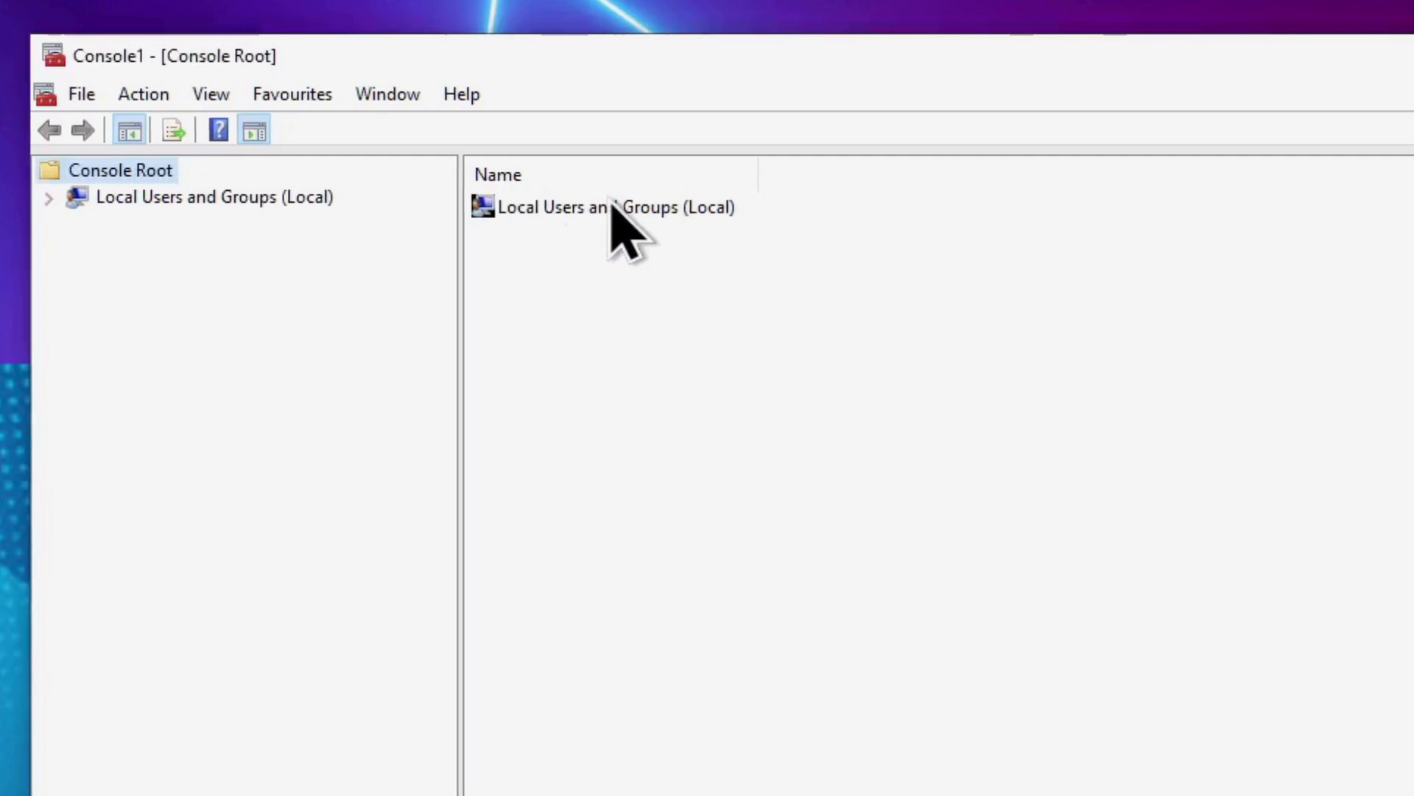
- Add SIMS-4-MACHINE\User to the Administrators group; it is already a member
double_click(610, 206)
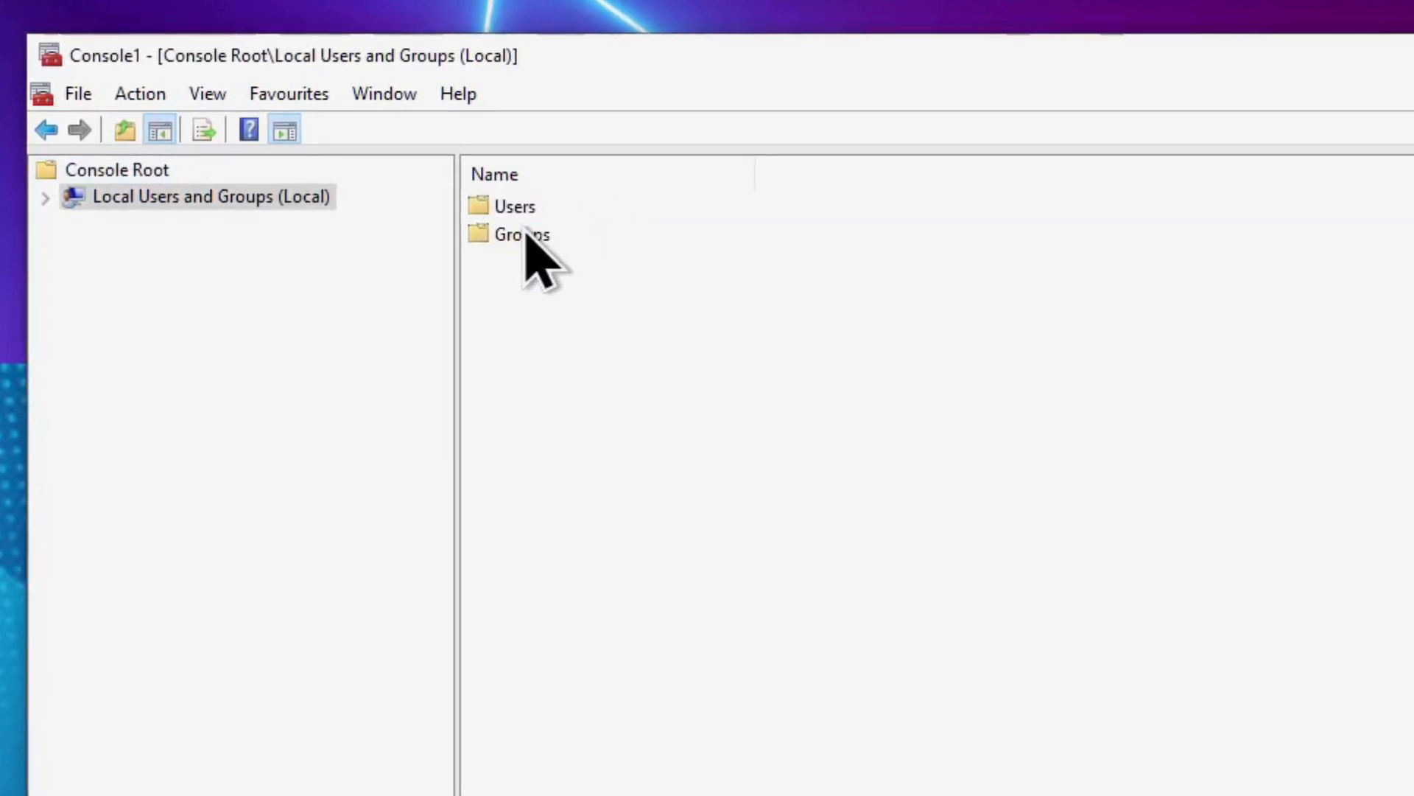
double_click(520, 234)
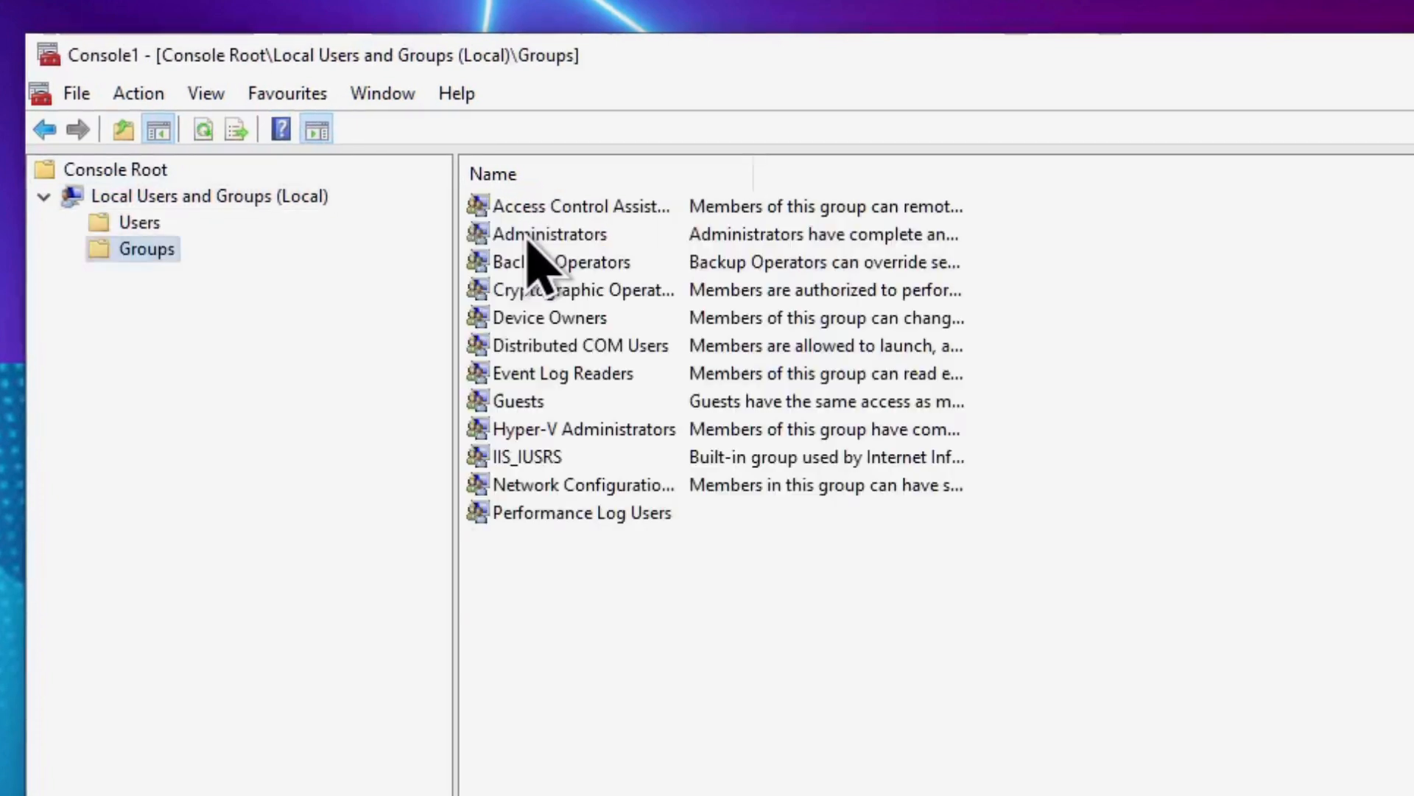
double_click(548, 234)
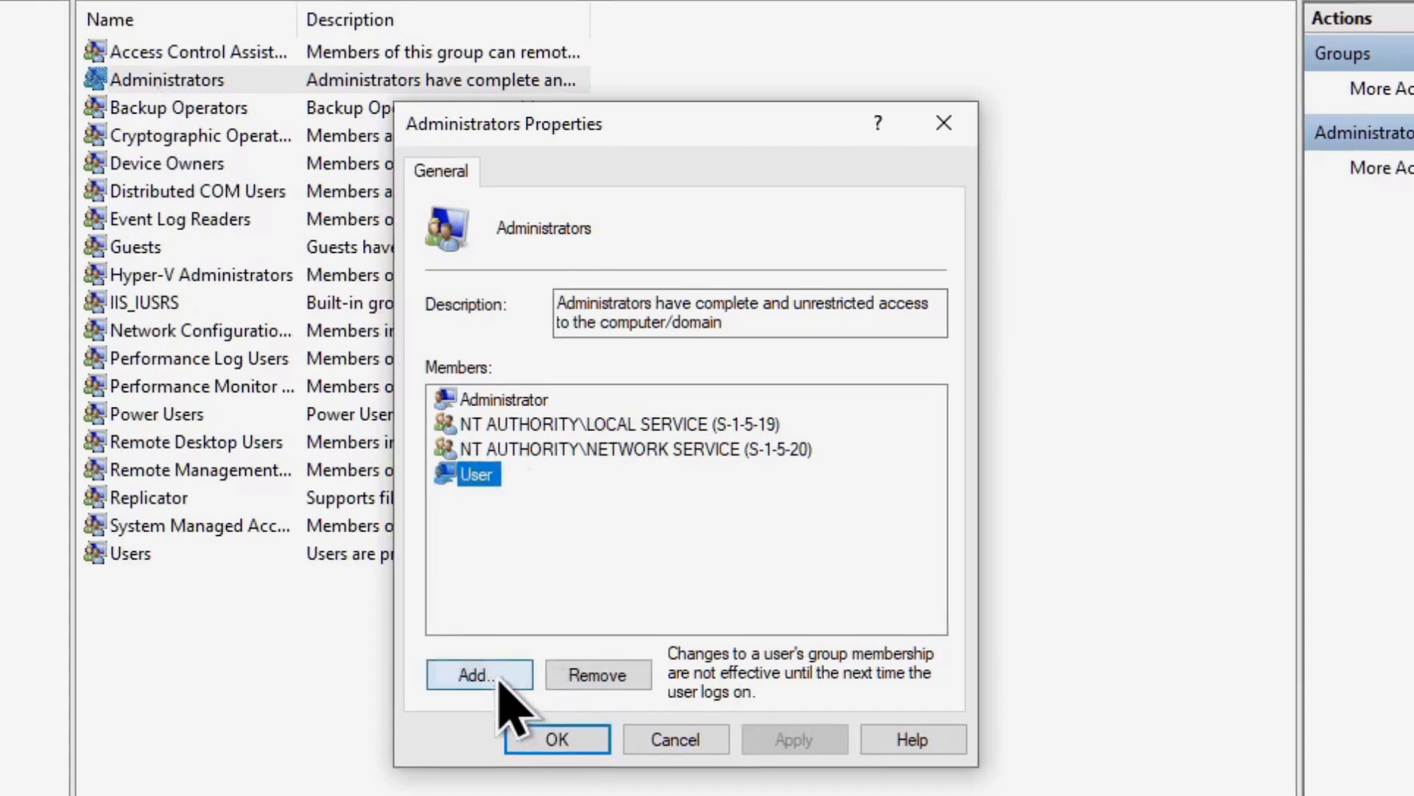
click(479, 673)
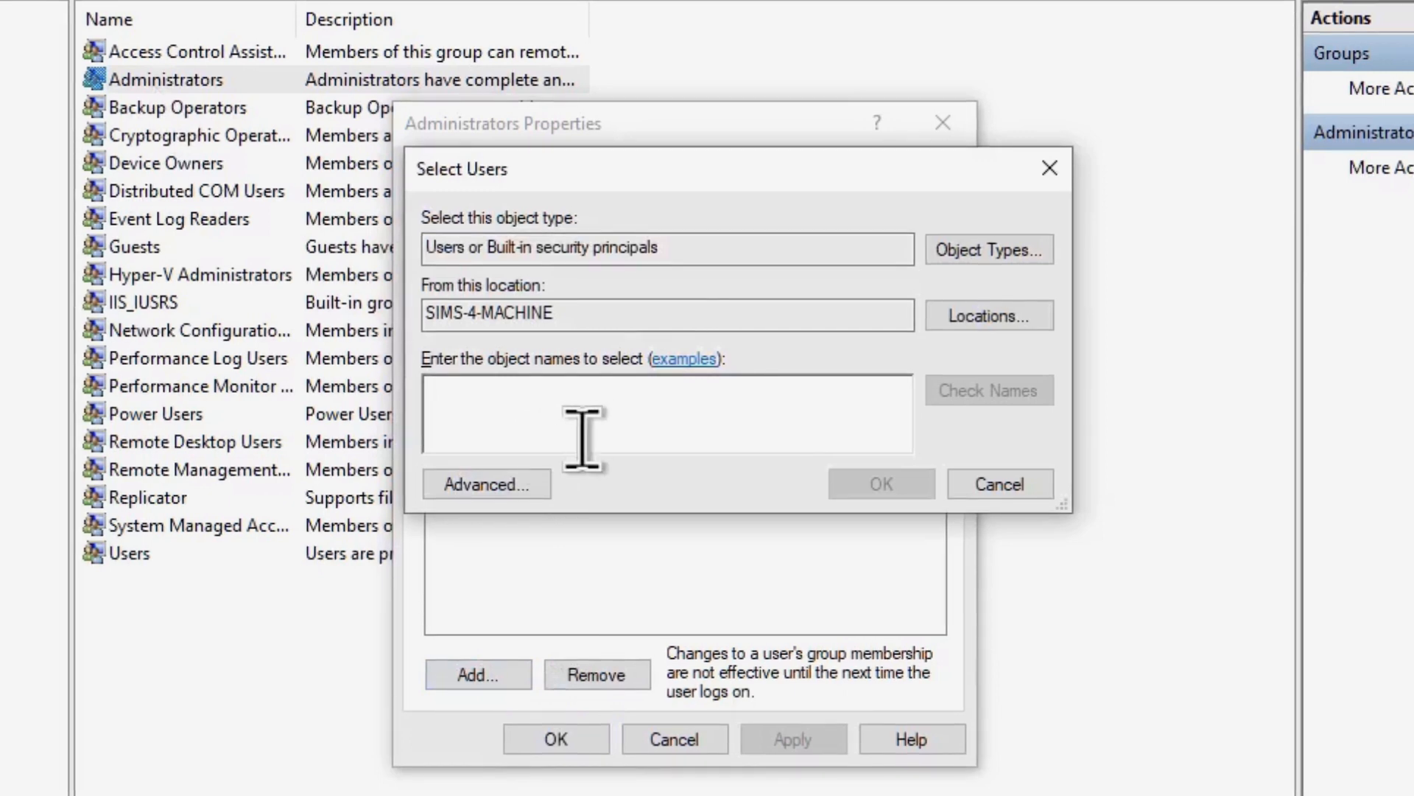
text(SIMS-4-MACHINE\User)
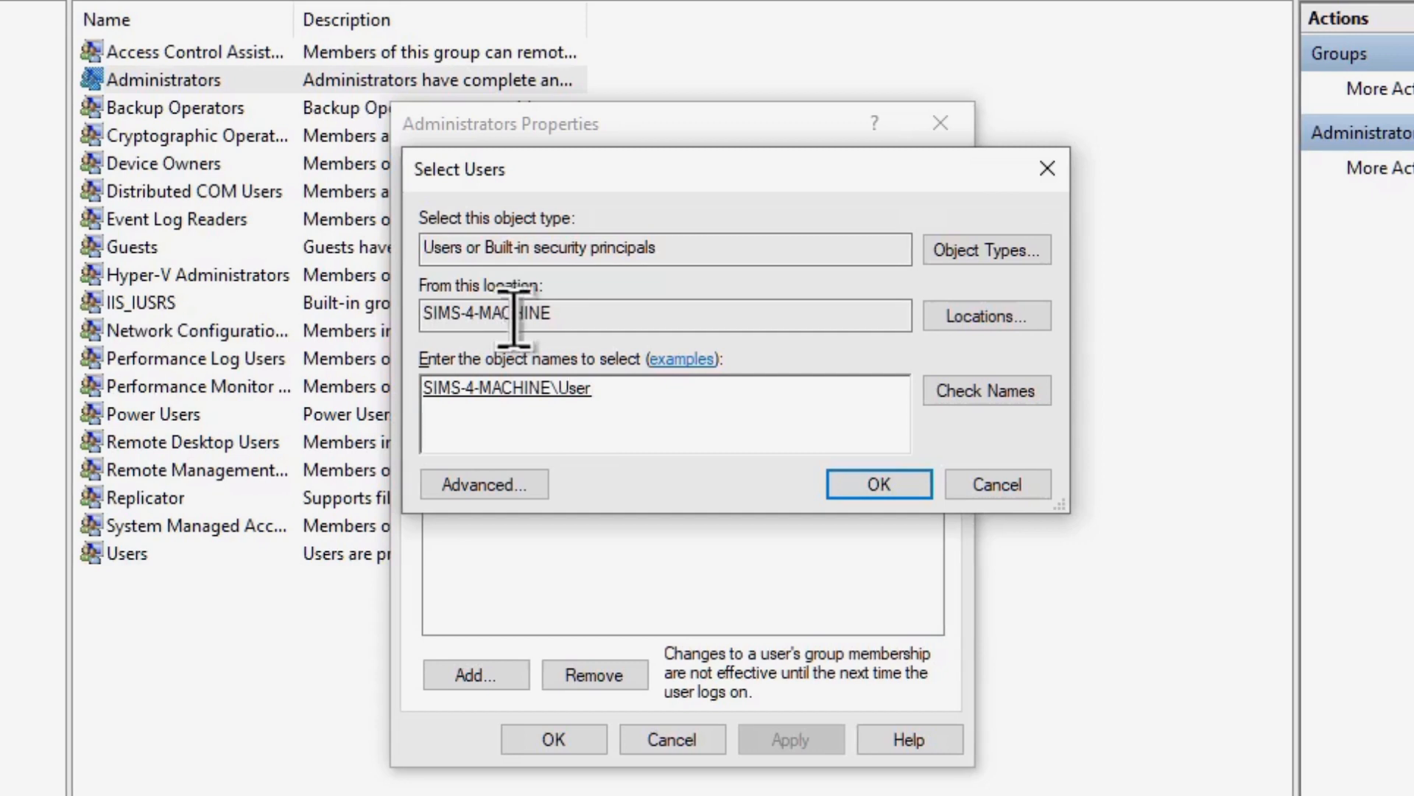
click(876, 483)
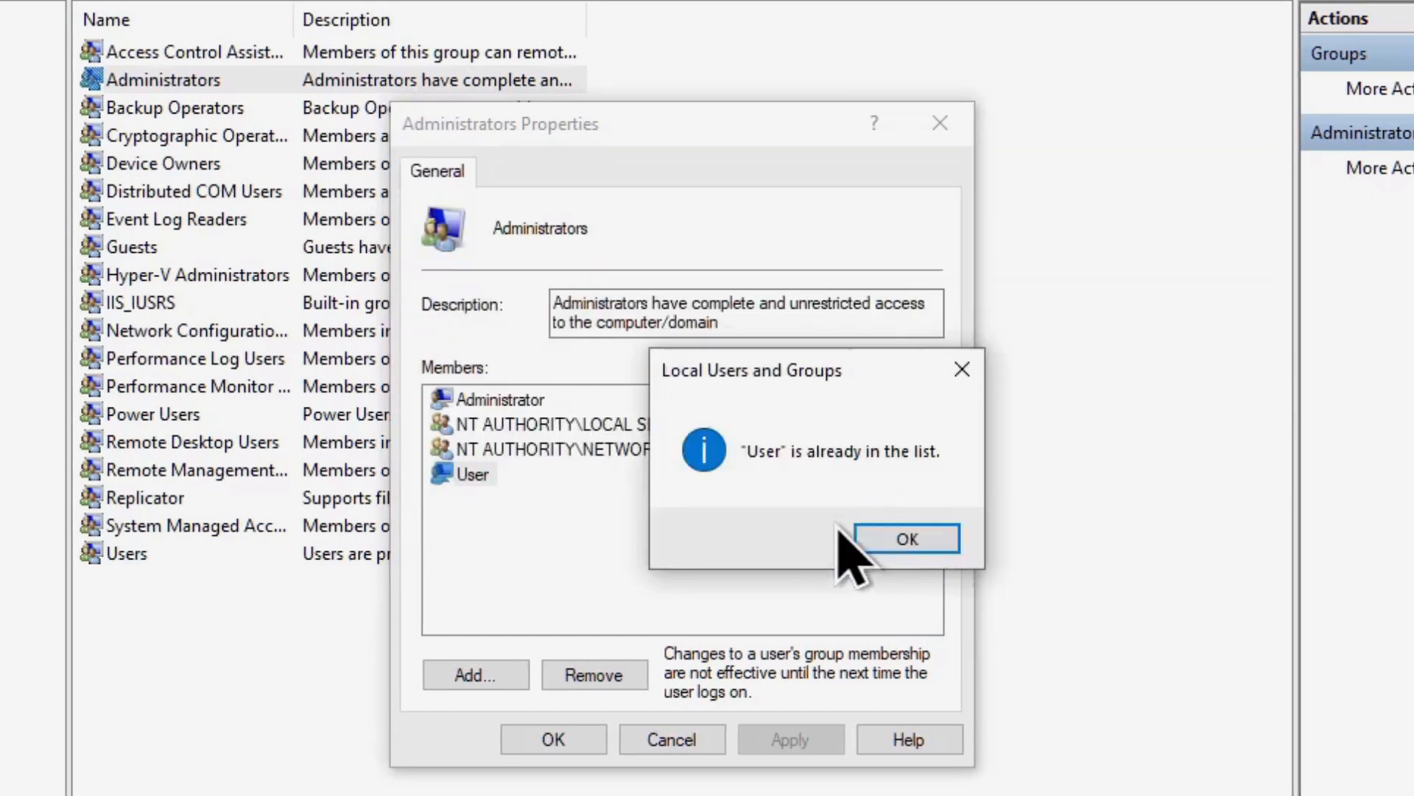
click(906, 539)
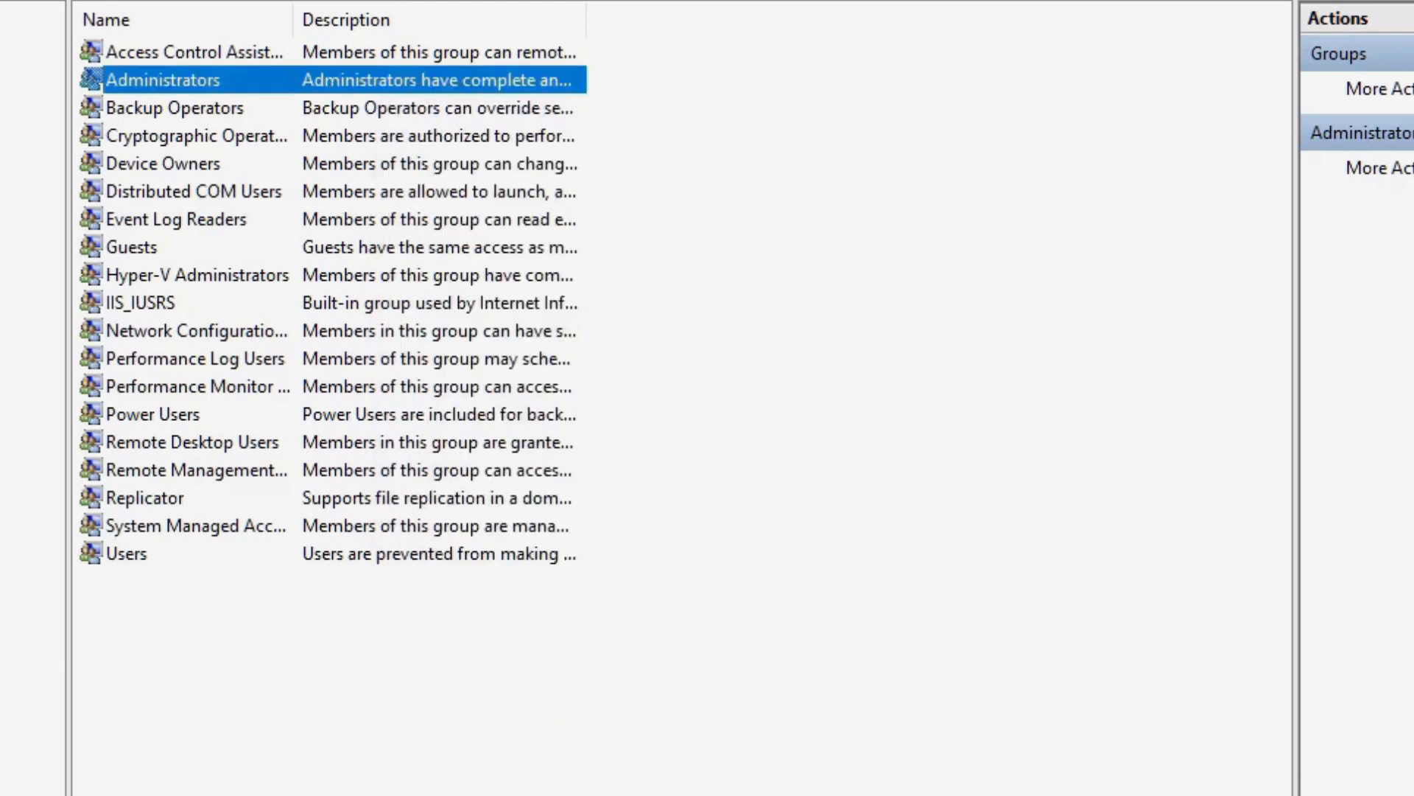
- From User's Member Of settings, add Administrators and check the name; it is already listed
click(177, 219)
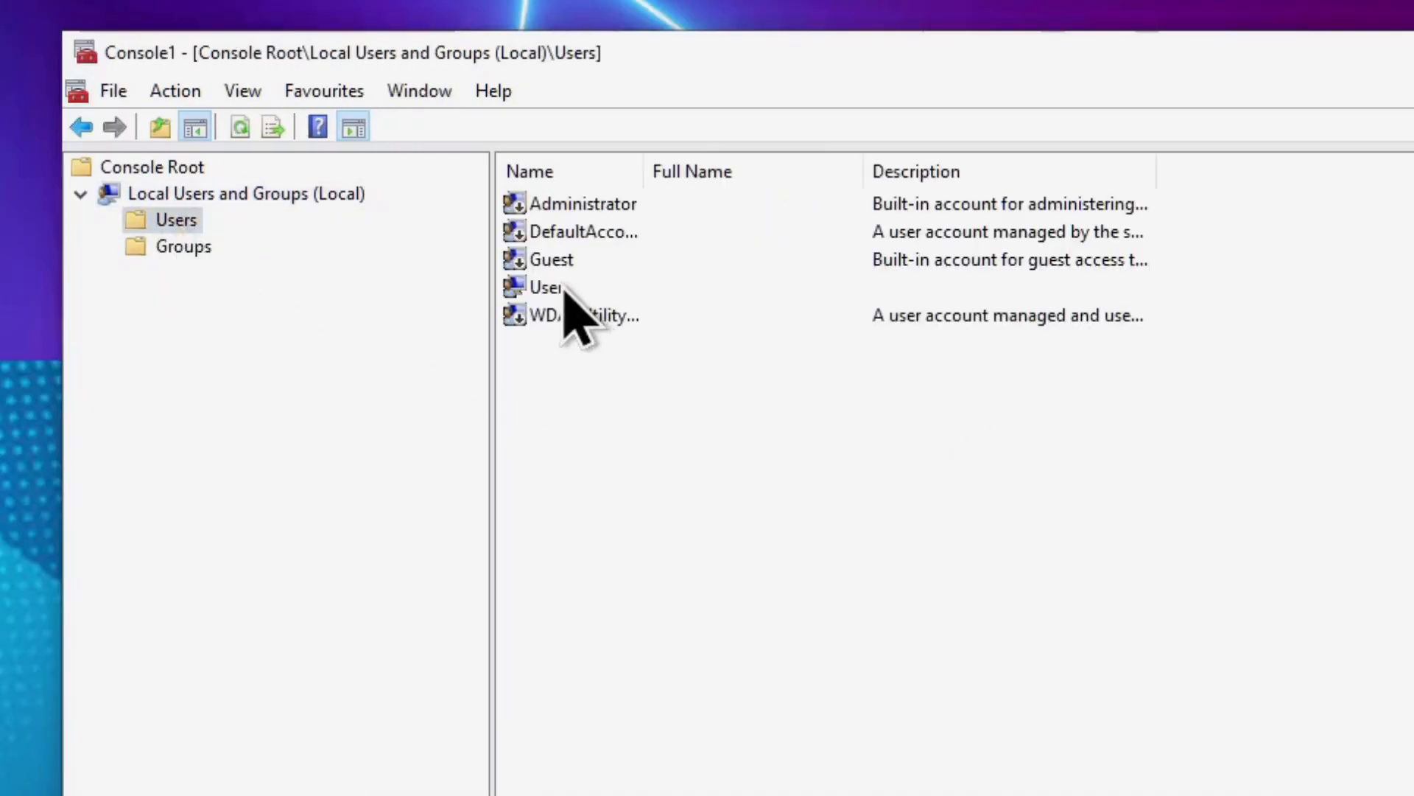
double_click(545, 287)
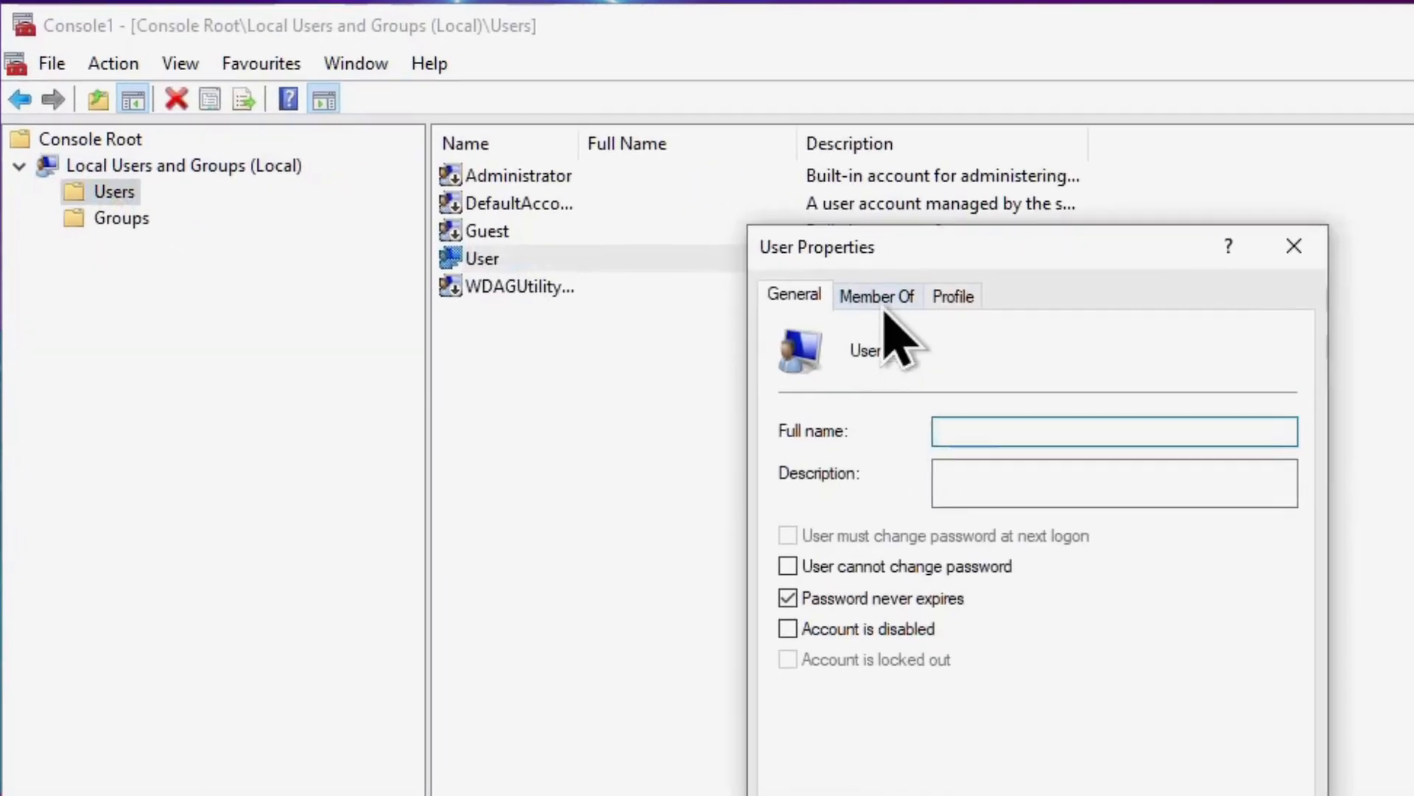
click(875, 296)
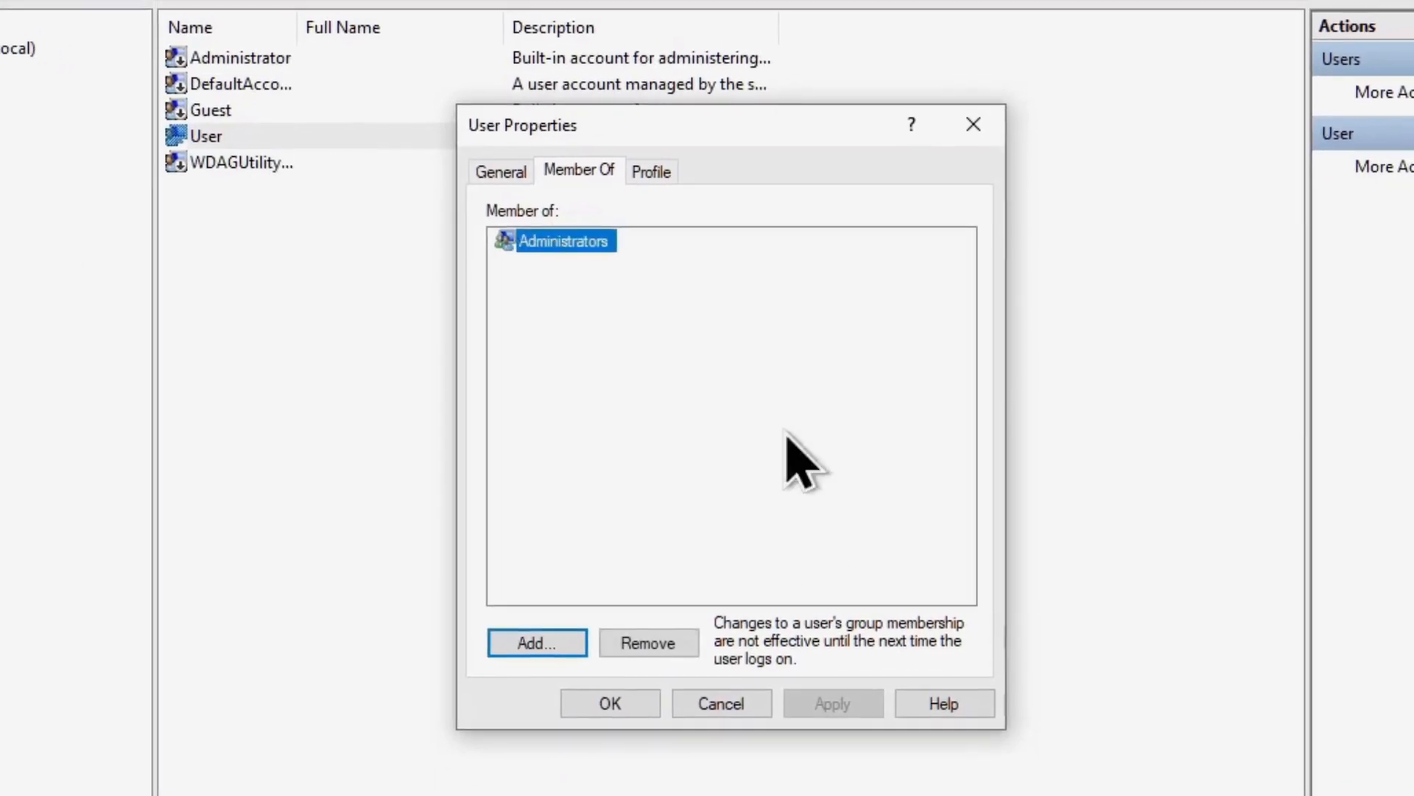
click(536, 642)
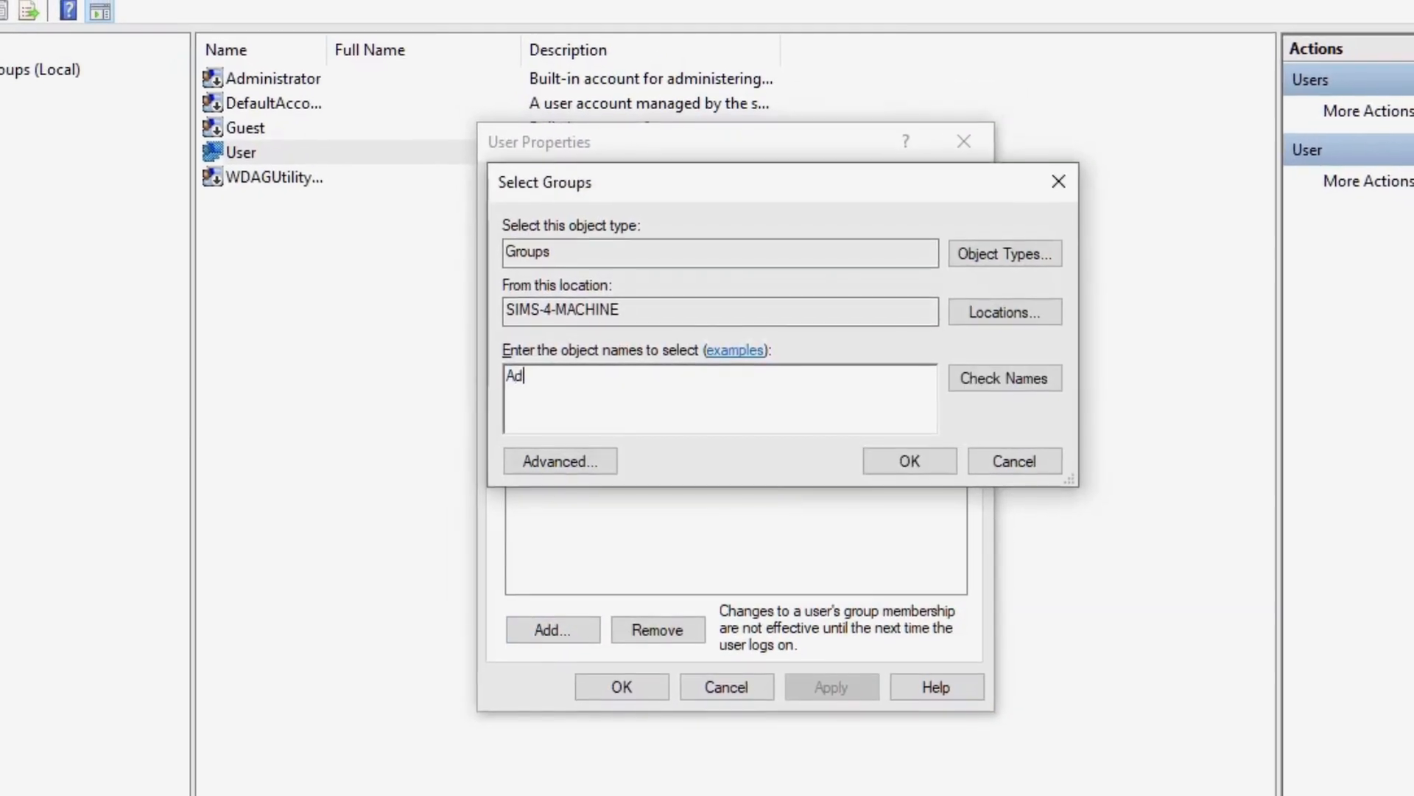
click(1004, 377)
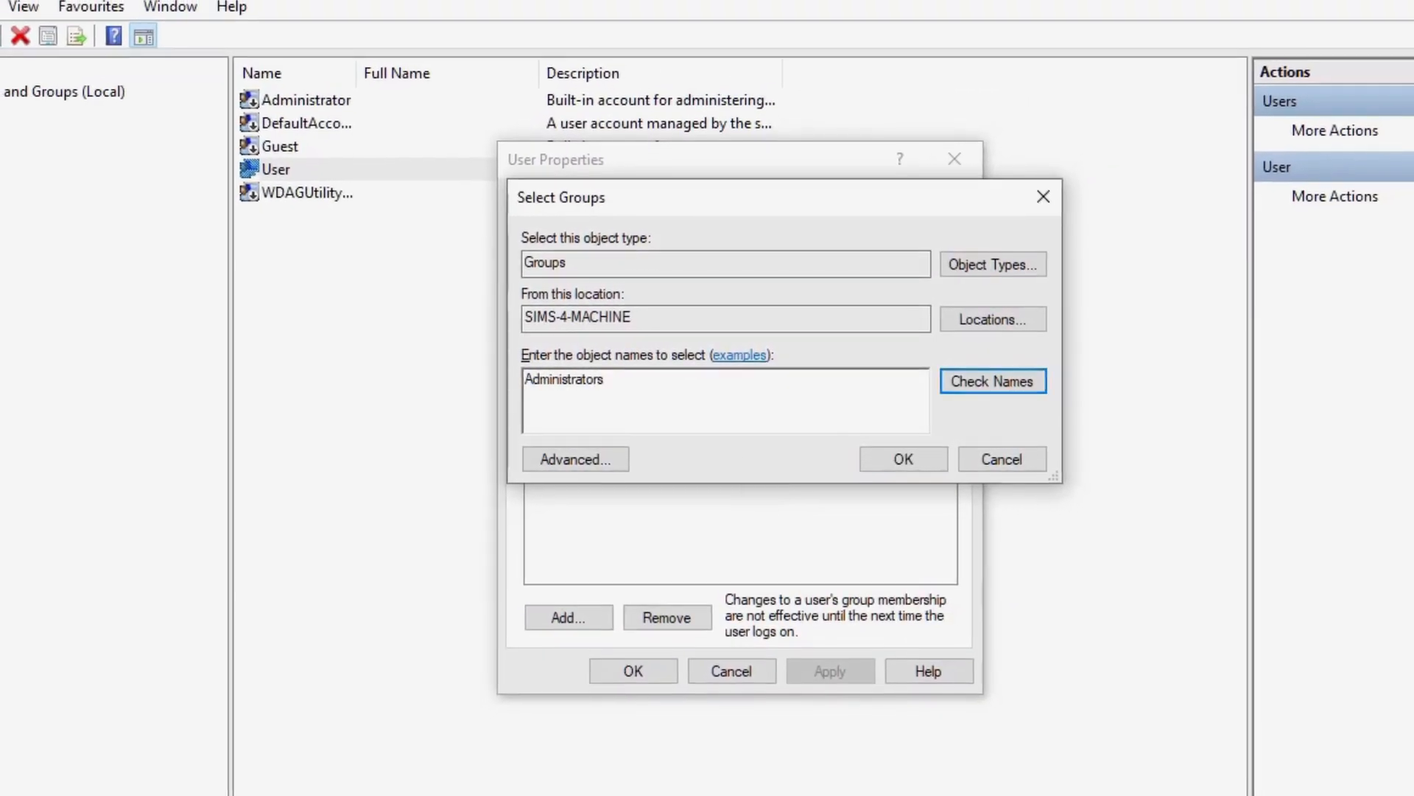
click(990, 380)
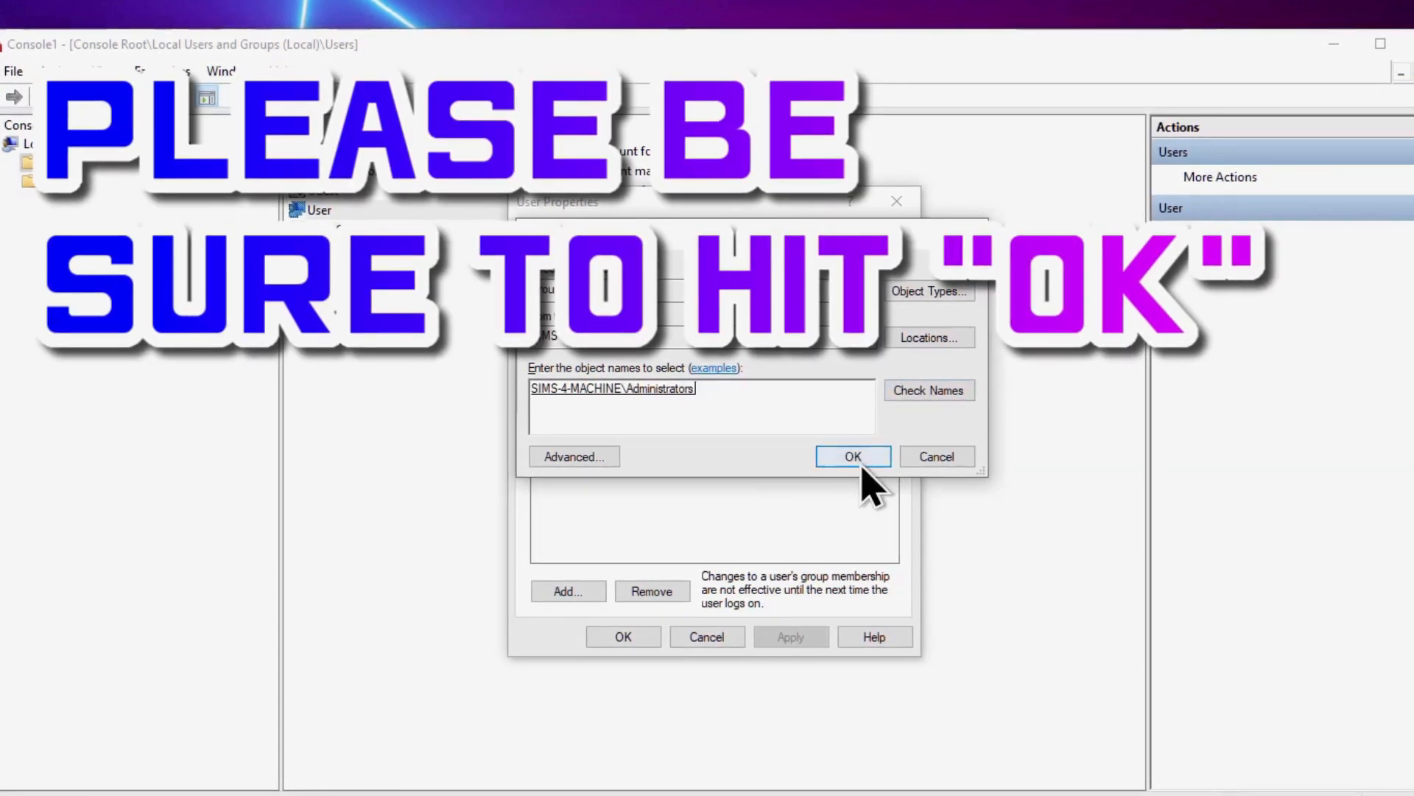
click(852, 456)
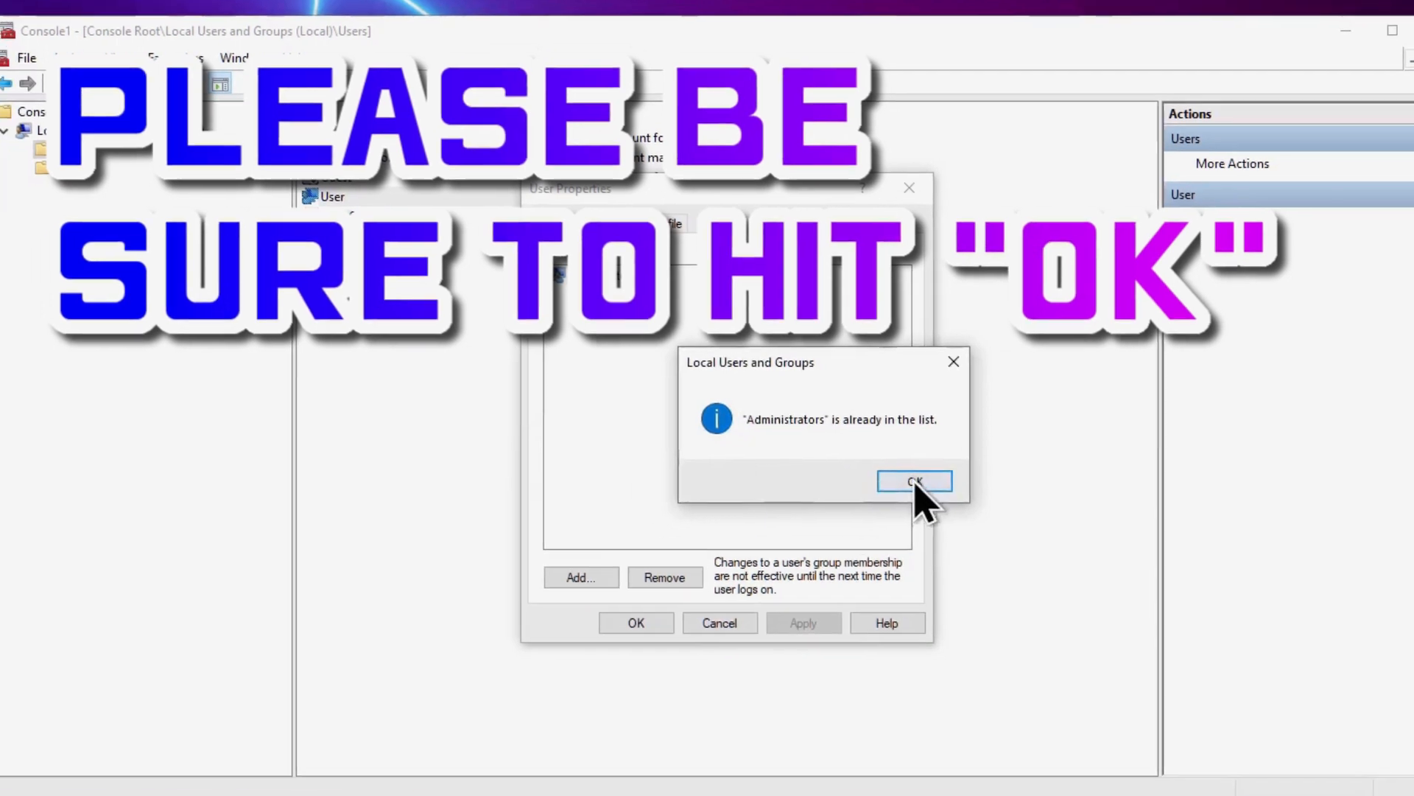
click(914, 480)
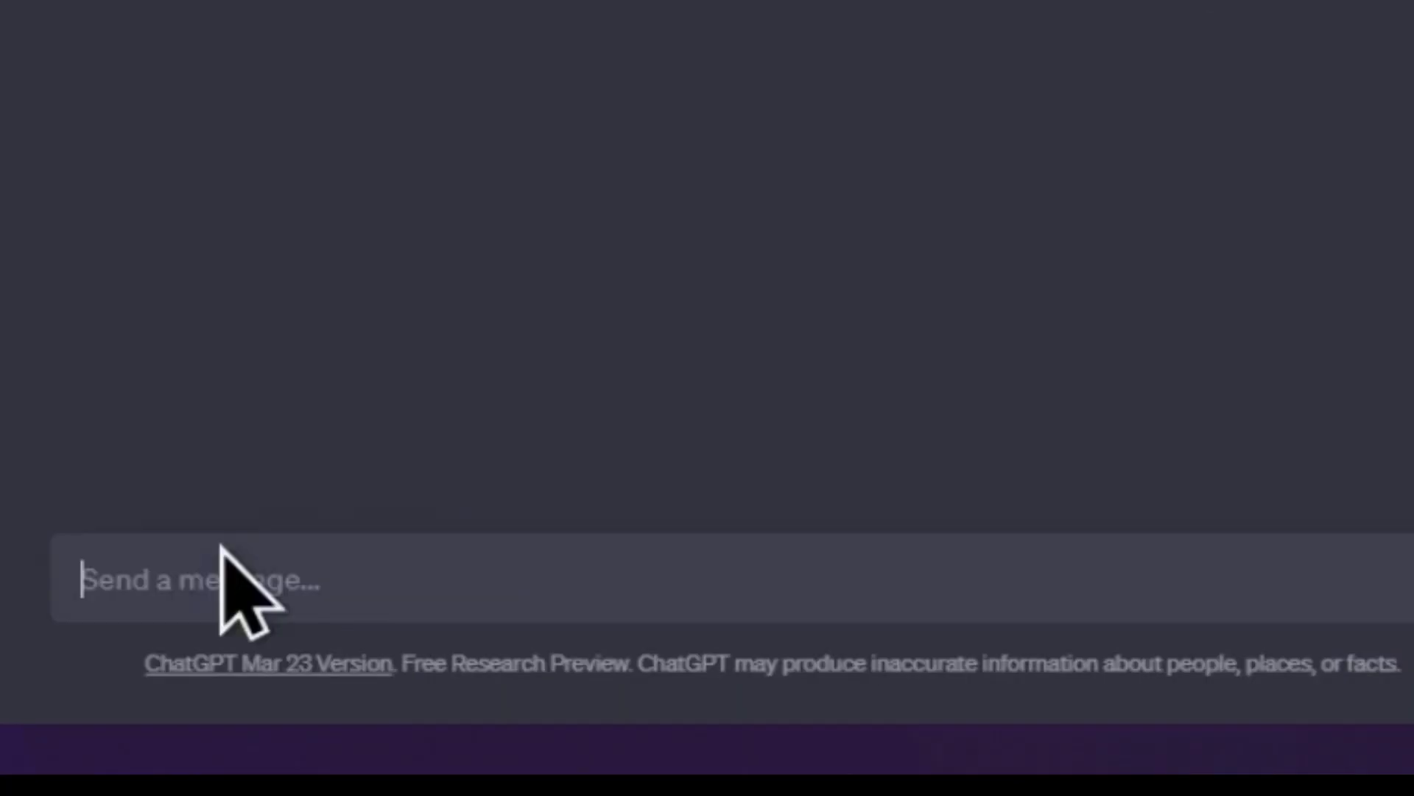
- Ask ChatGPT how to move the Documents folder without a Location tab and read the answer
text(Help! I need to move my Documen)
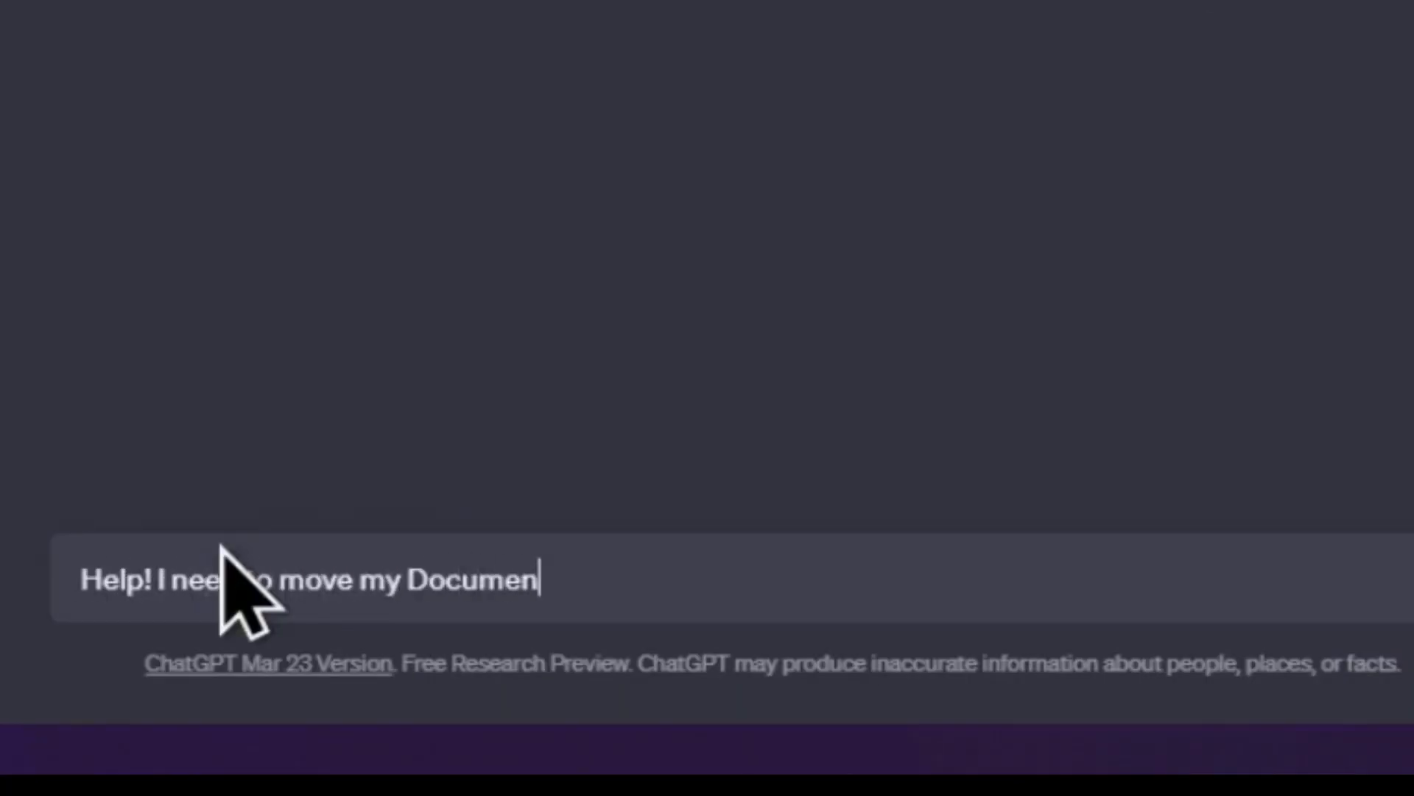
text(ts folder but I don't have the Location ta)
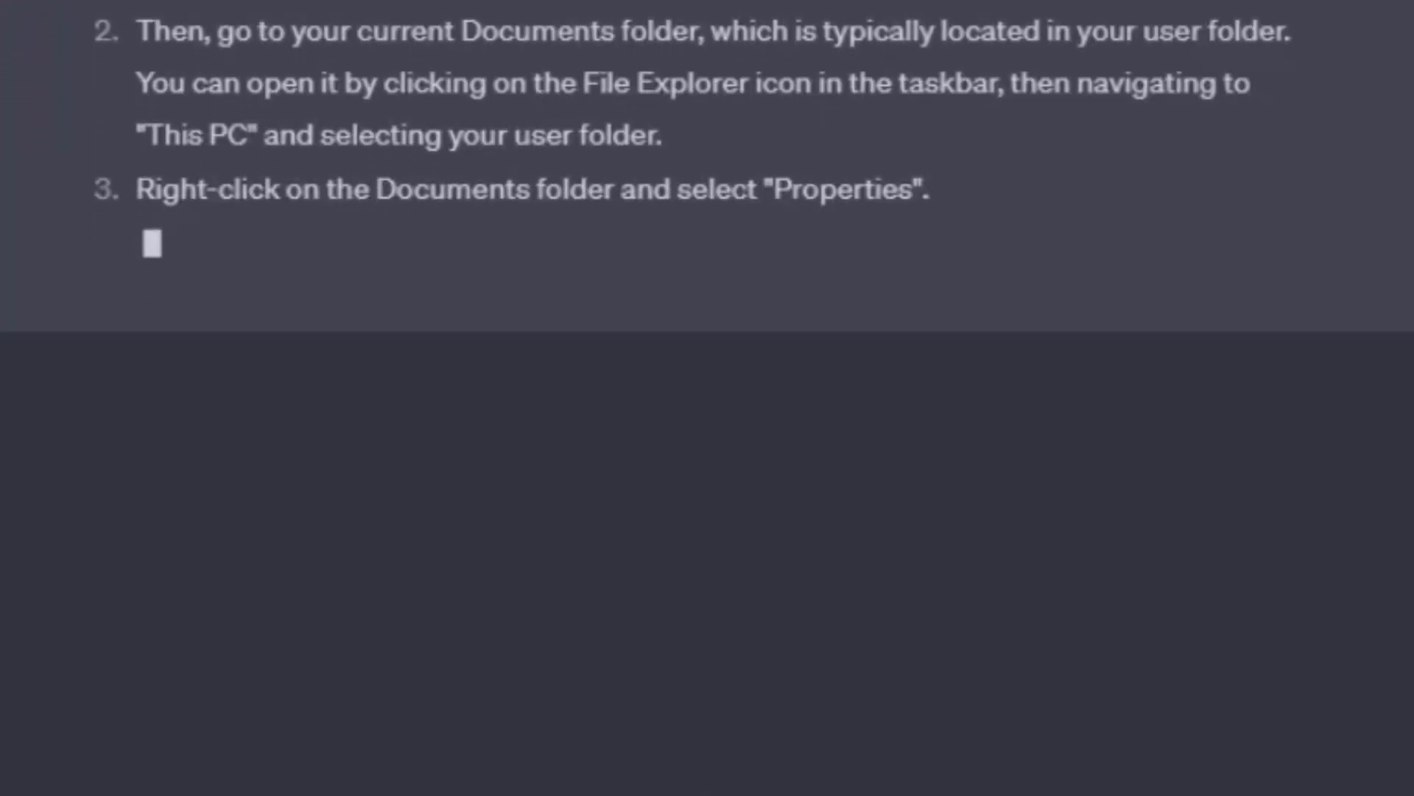
scroll(down, 3)
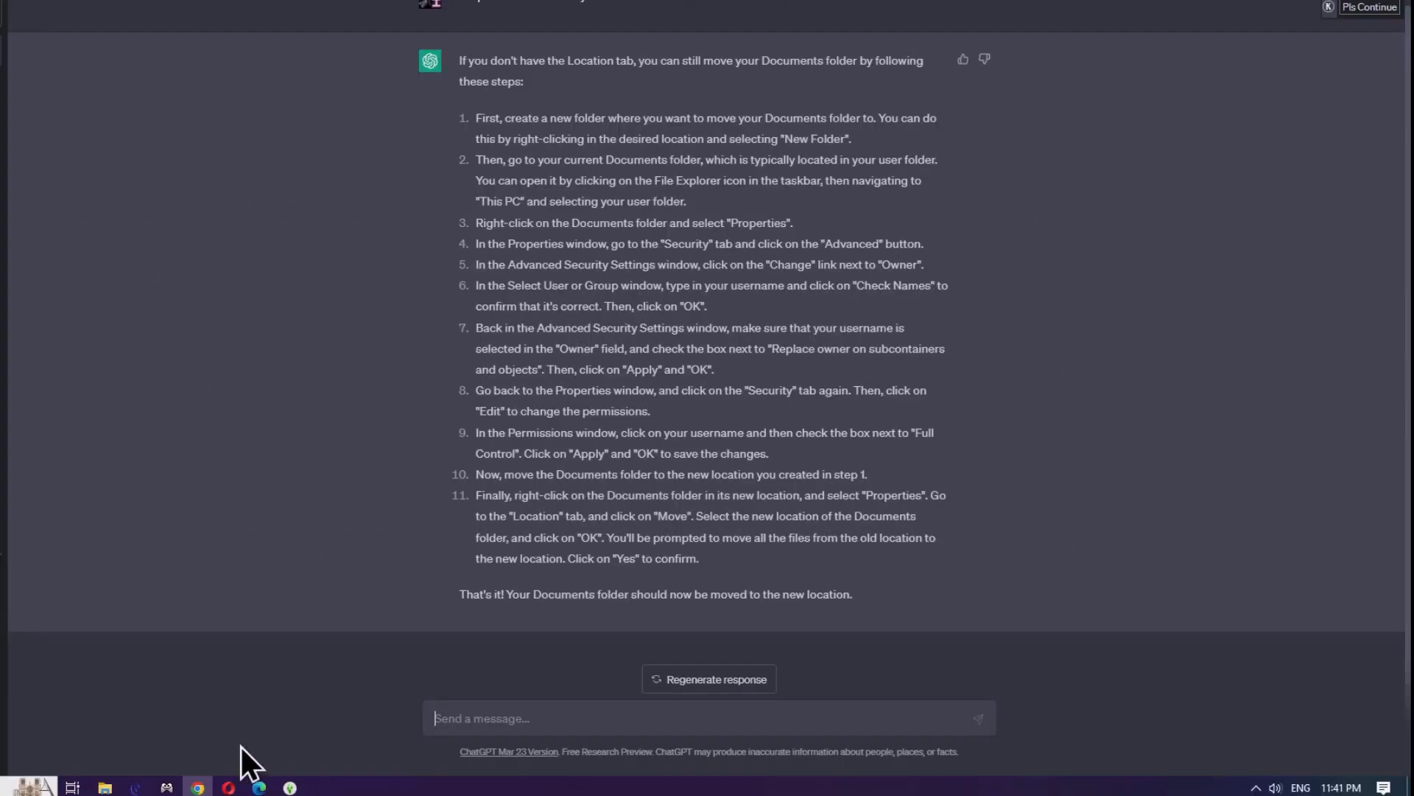
- Reach the Documents folder's Security settings from the taskbar jump list and go to Advanced
right_click(104, 787)
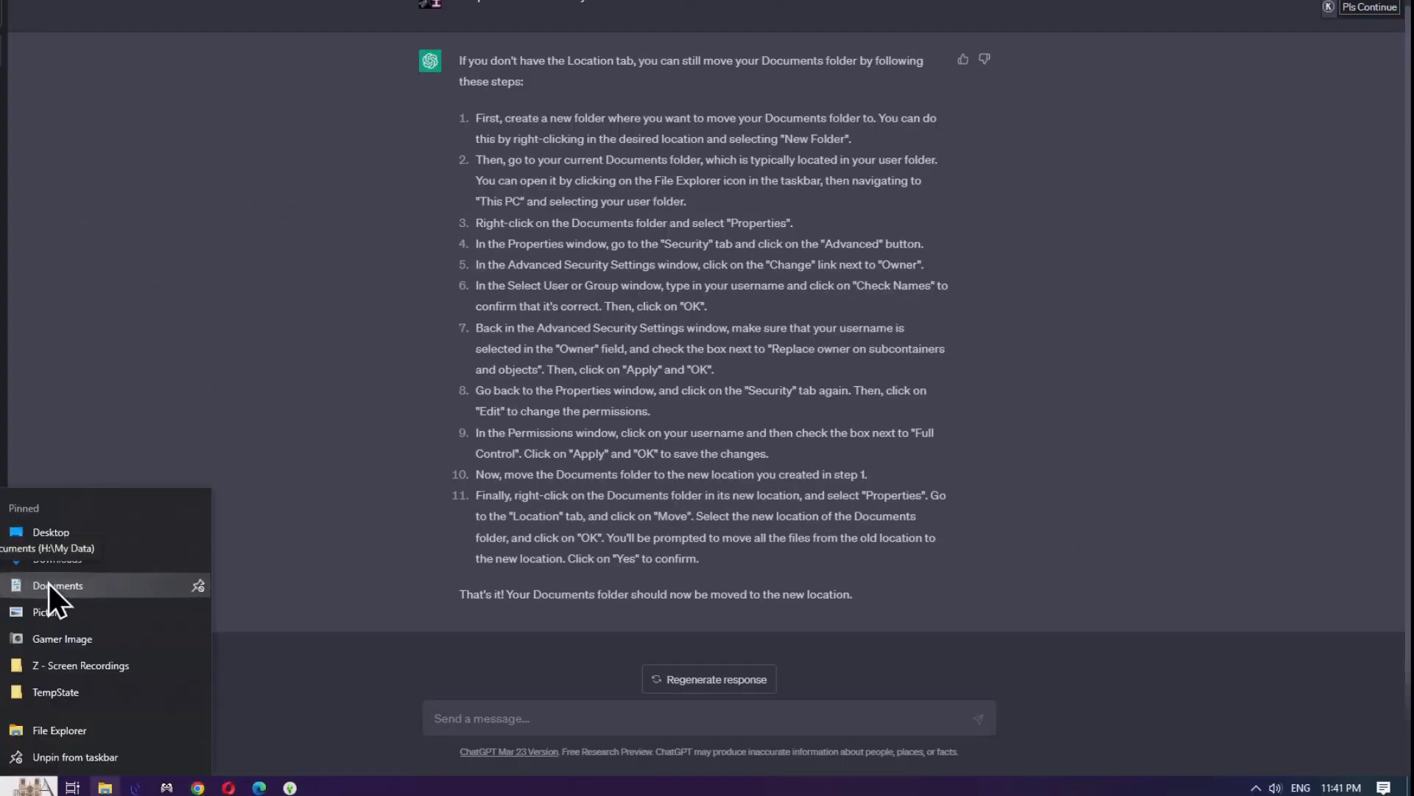
right_click(58, 585)
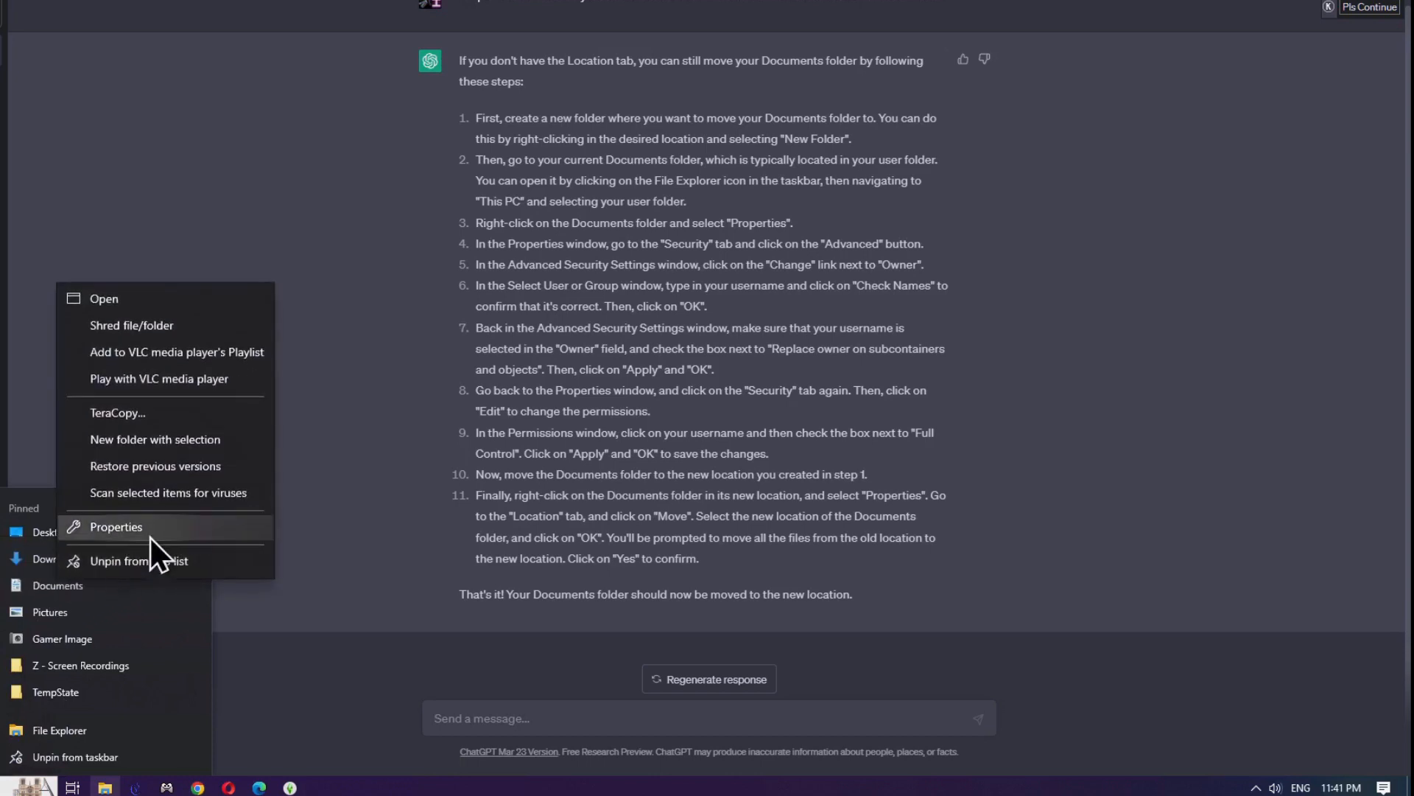
click(115, 526)
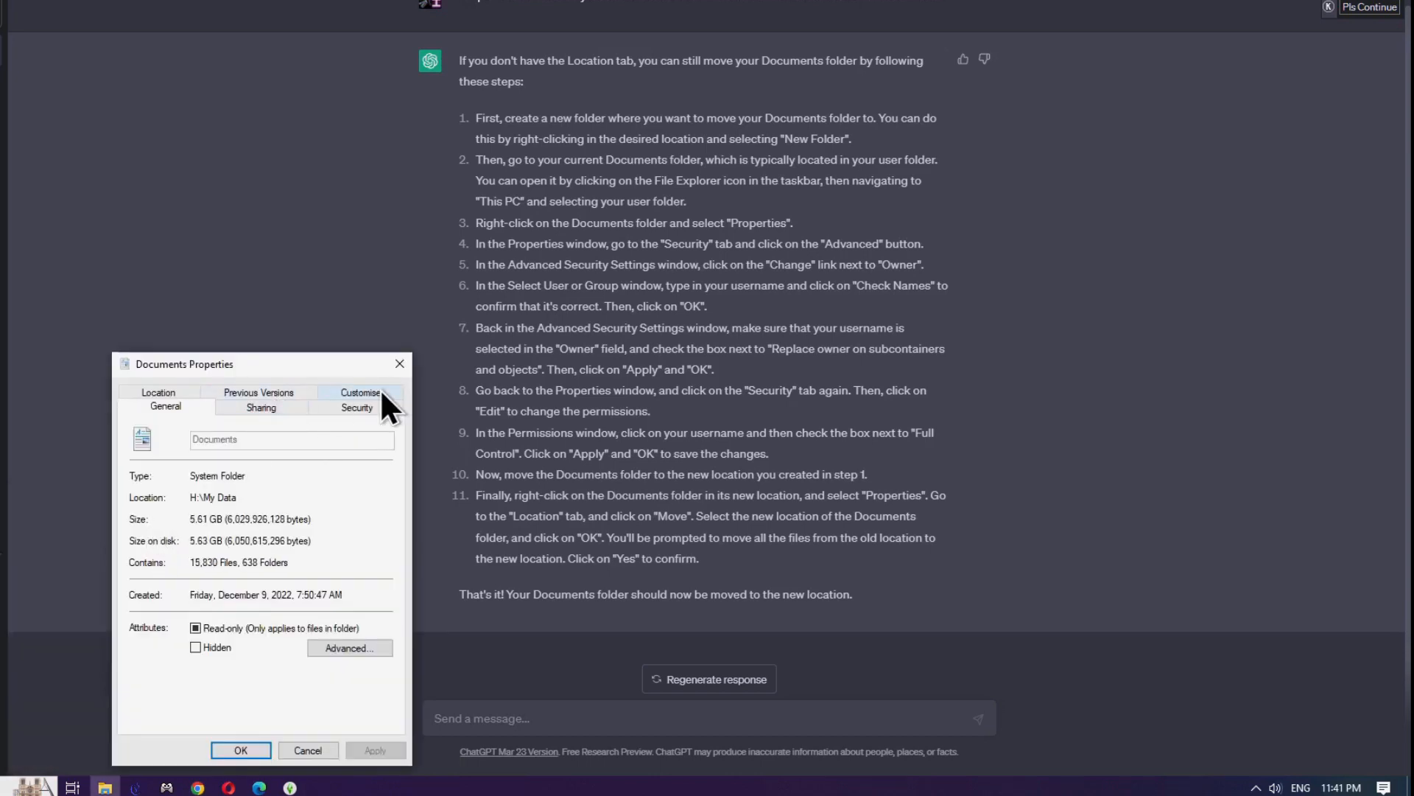
click(356, 406)
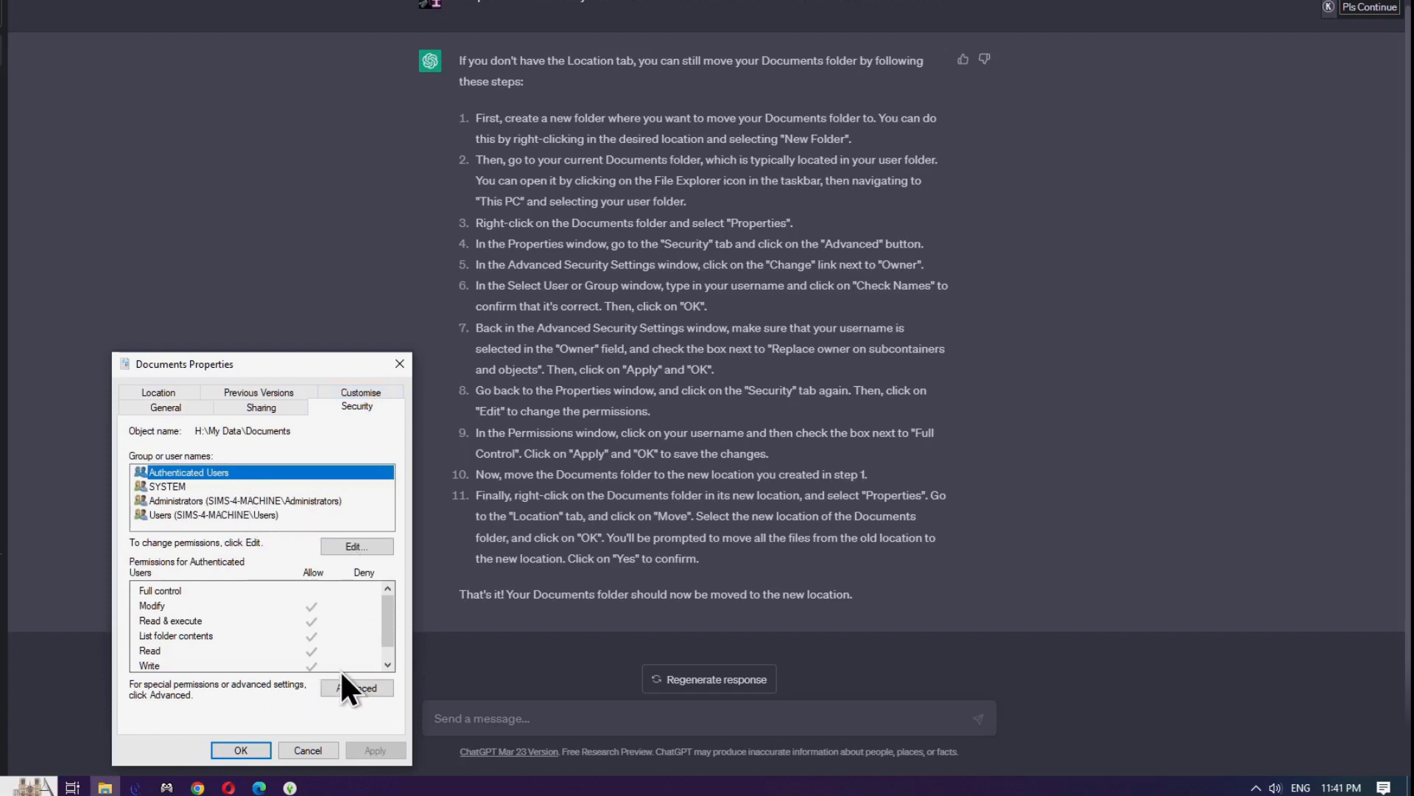
click(356, 688)
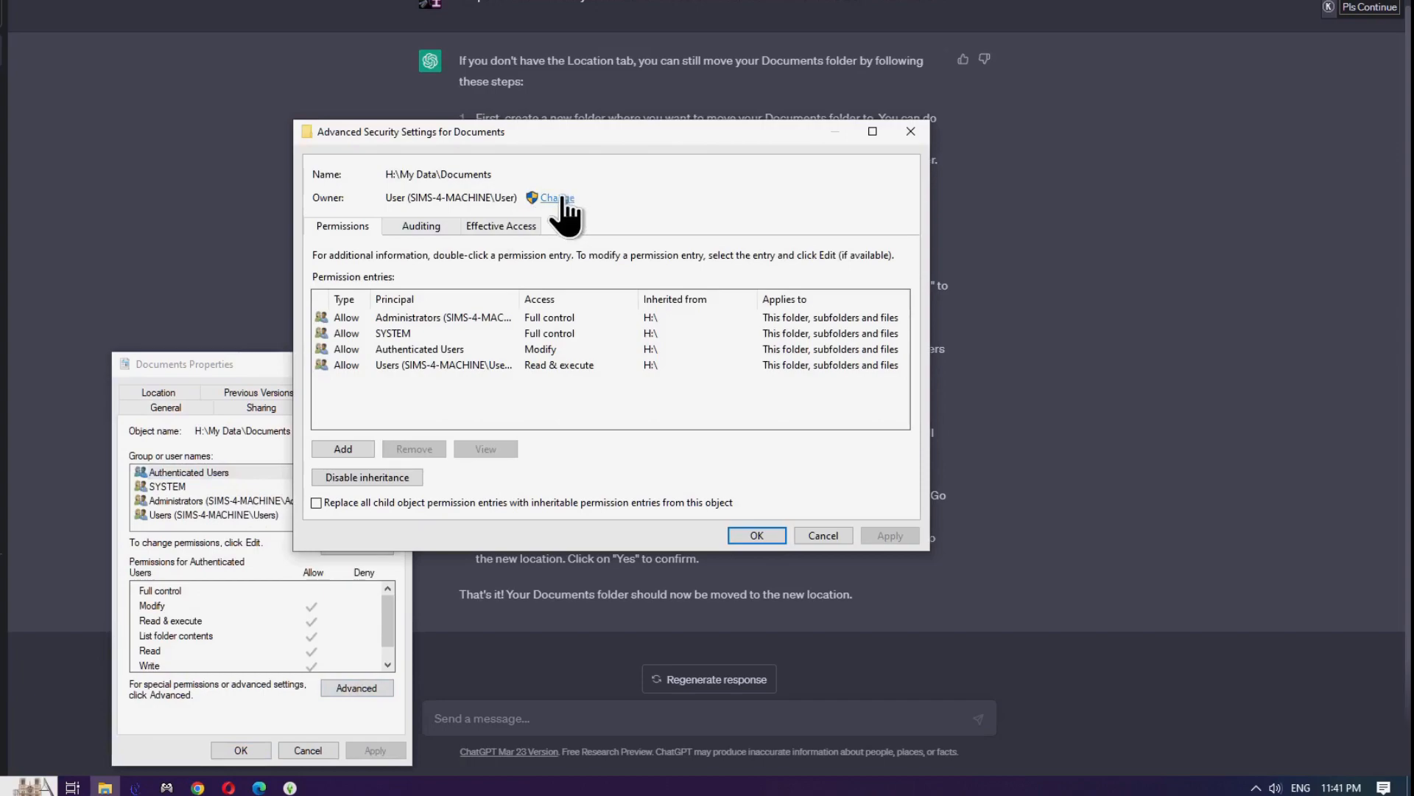
- Make SIMS-4-MACHINE\User the owner of Documents and all its subfolders and files
click(557, 197)
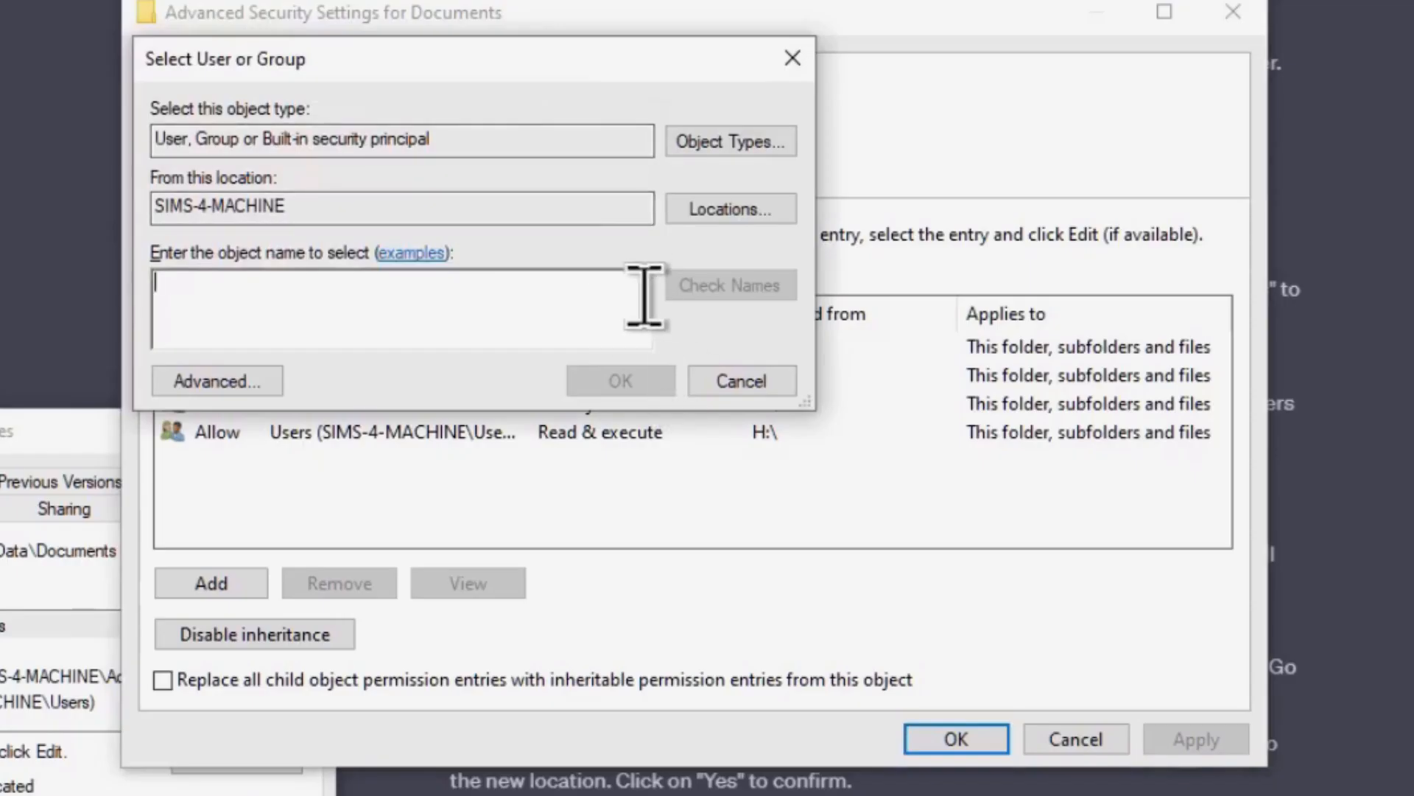
text(SIMS-4-MACHINE\User)
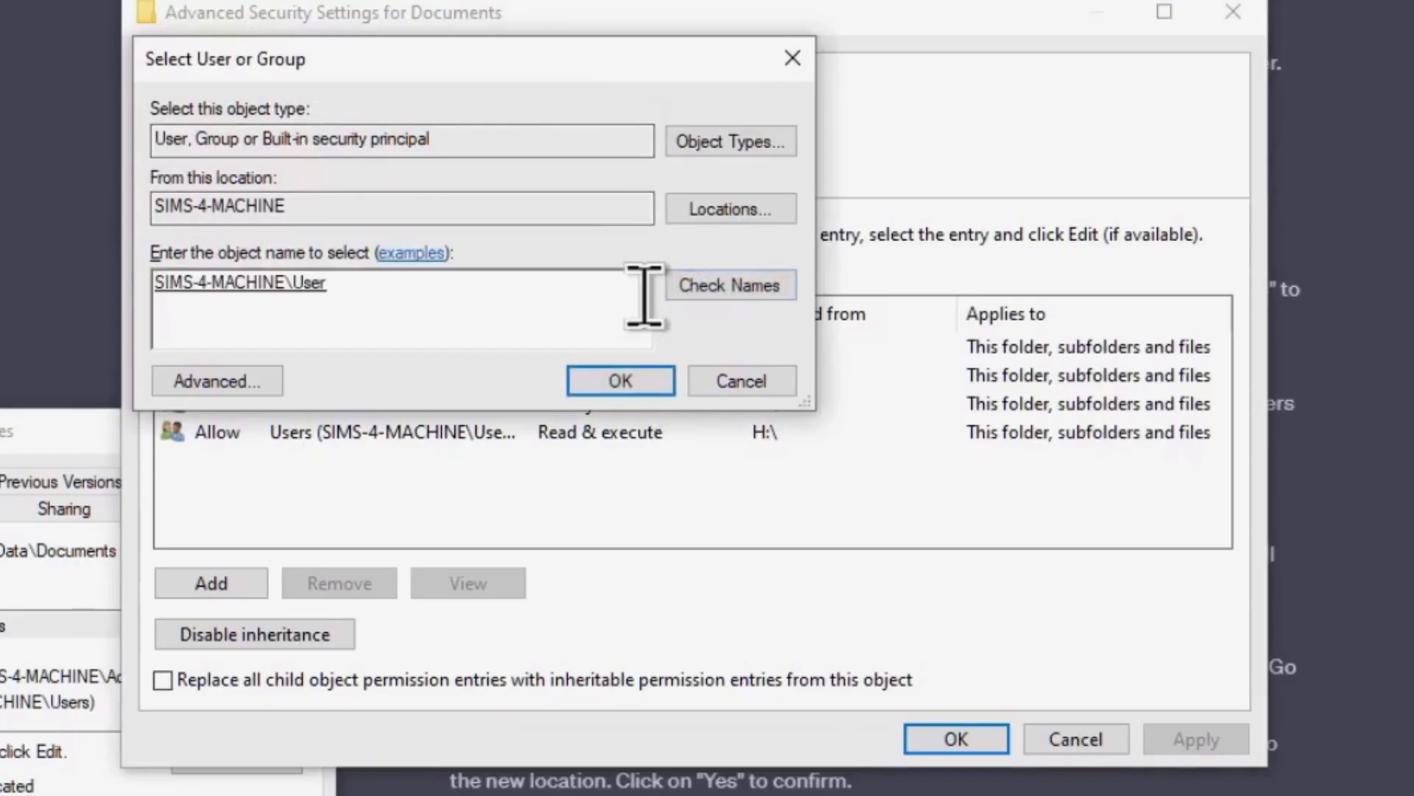
click(620, 380)
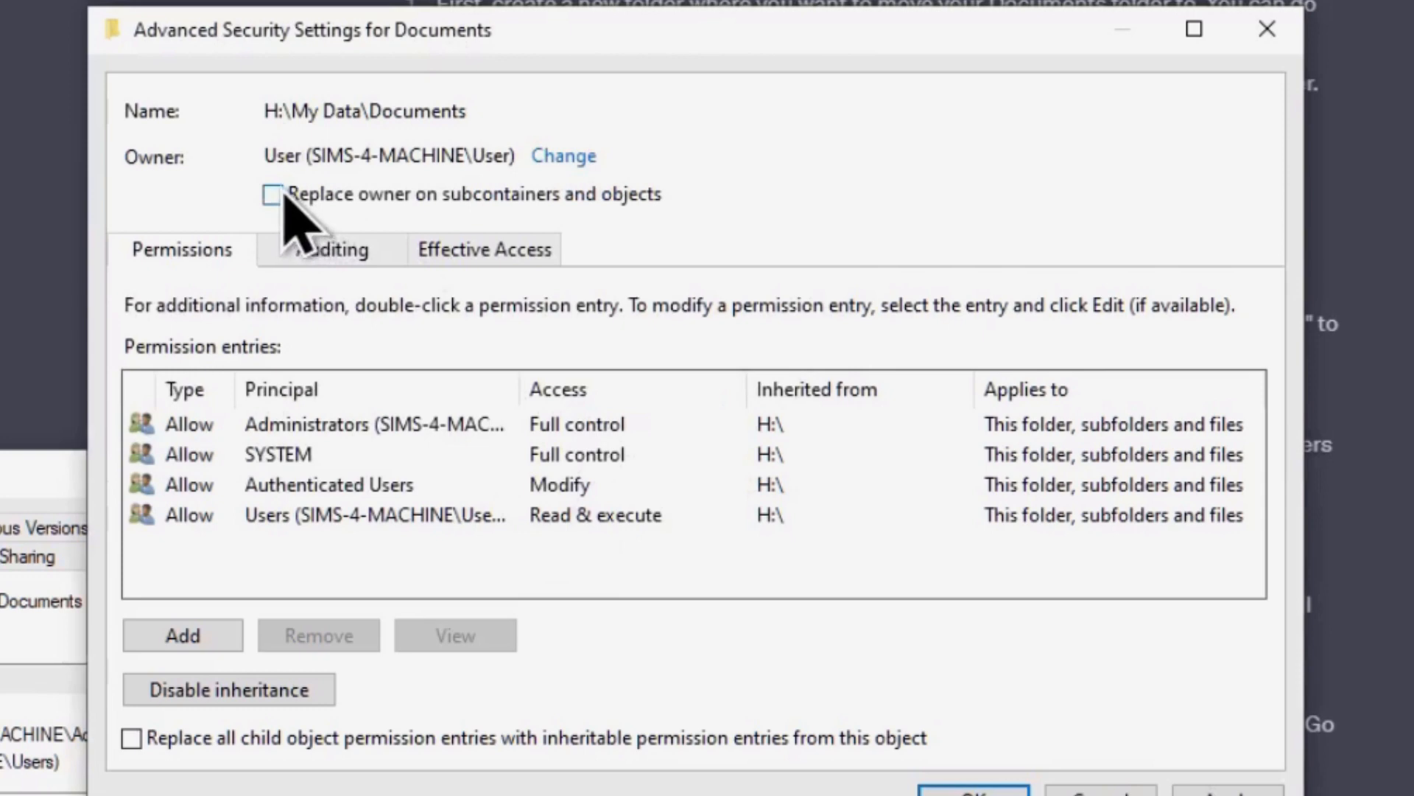
click(271, 193)
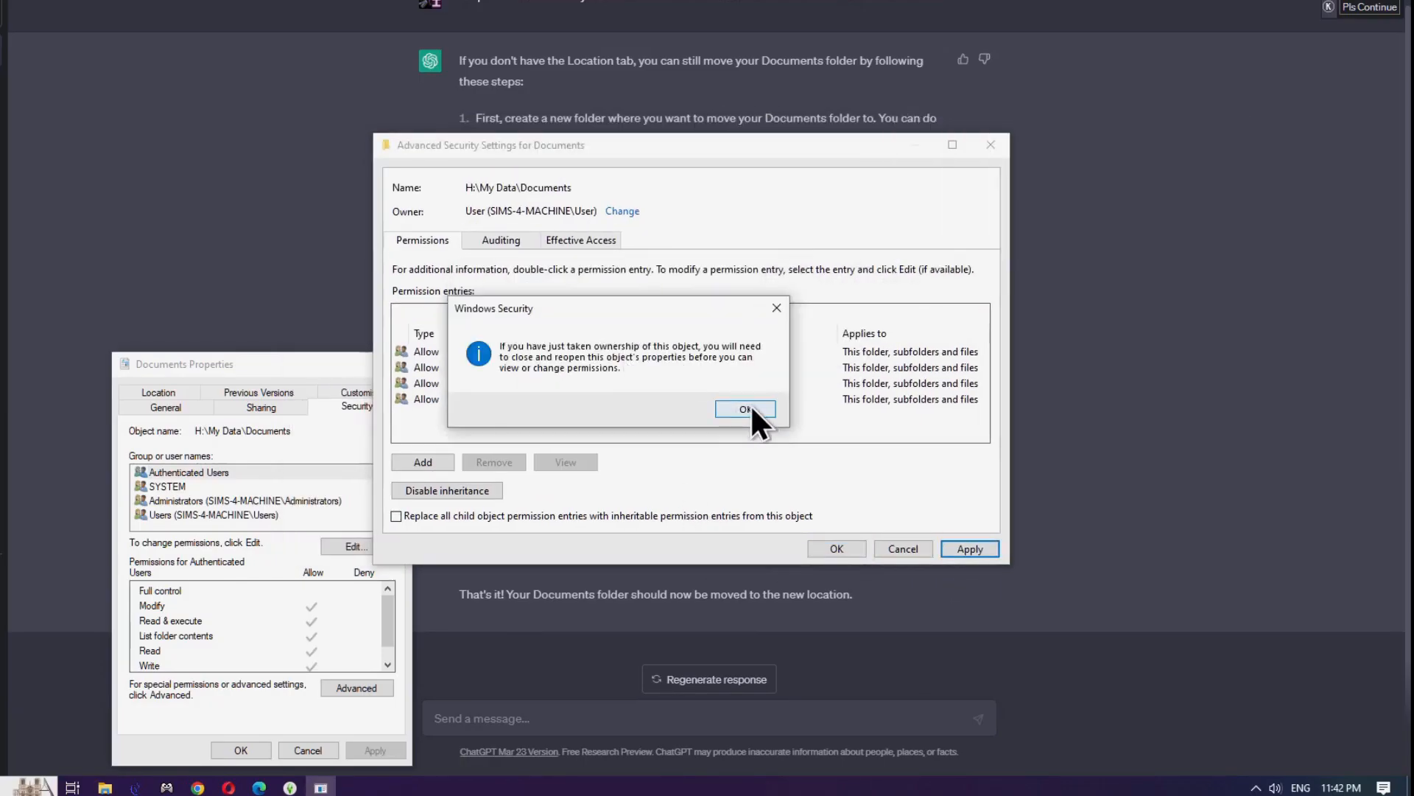
- Dismiss the ownership notice and allow Write for the Users group on Documents
click(745, 408)
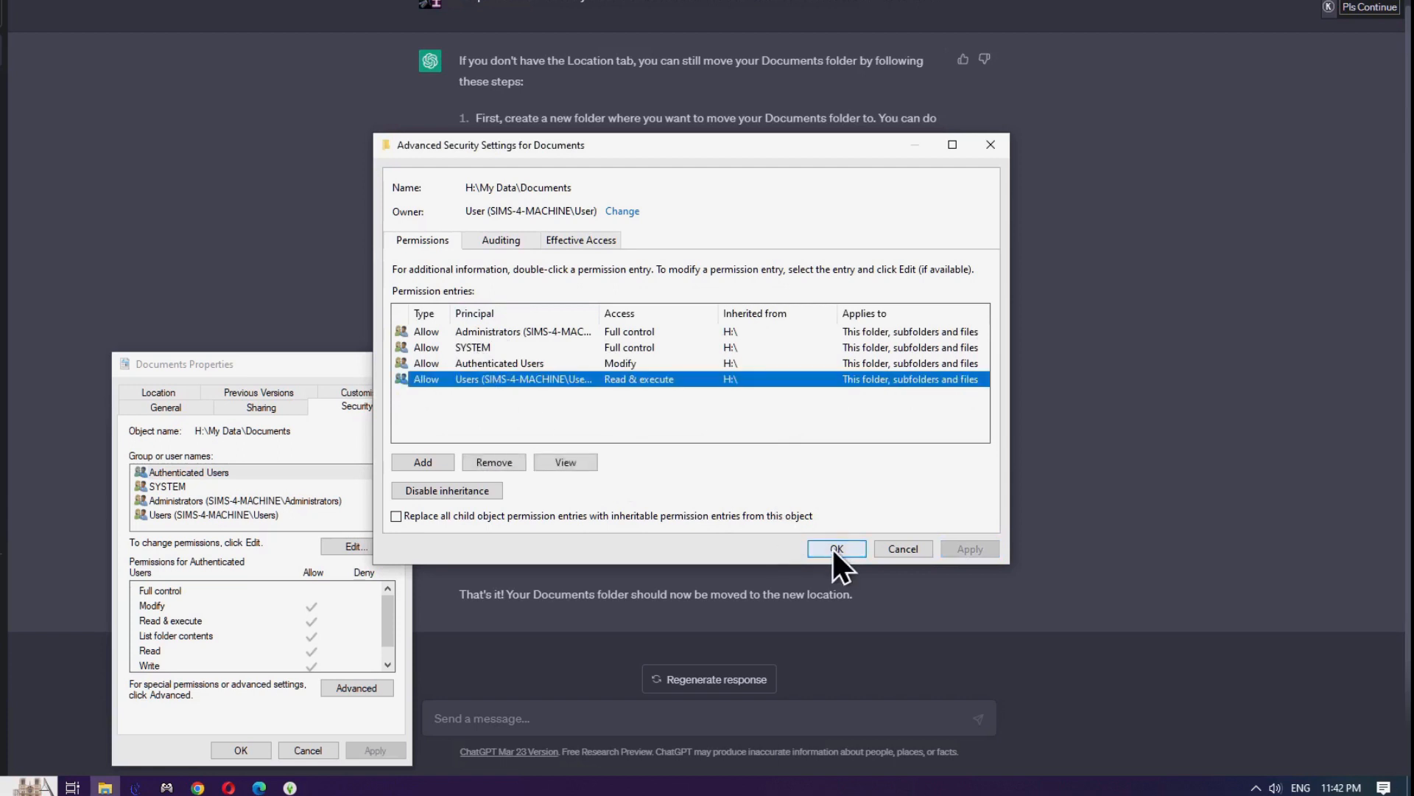
click(834, 548)
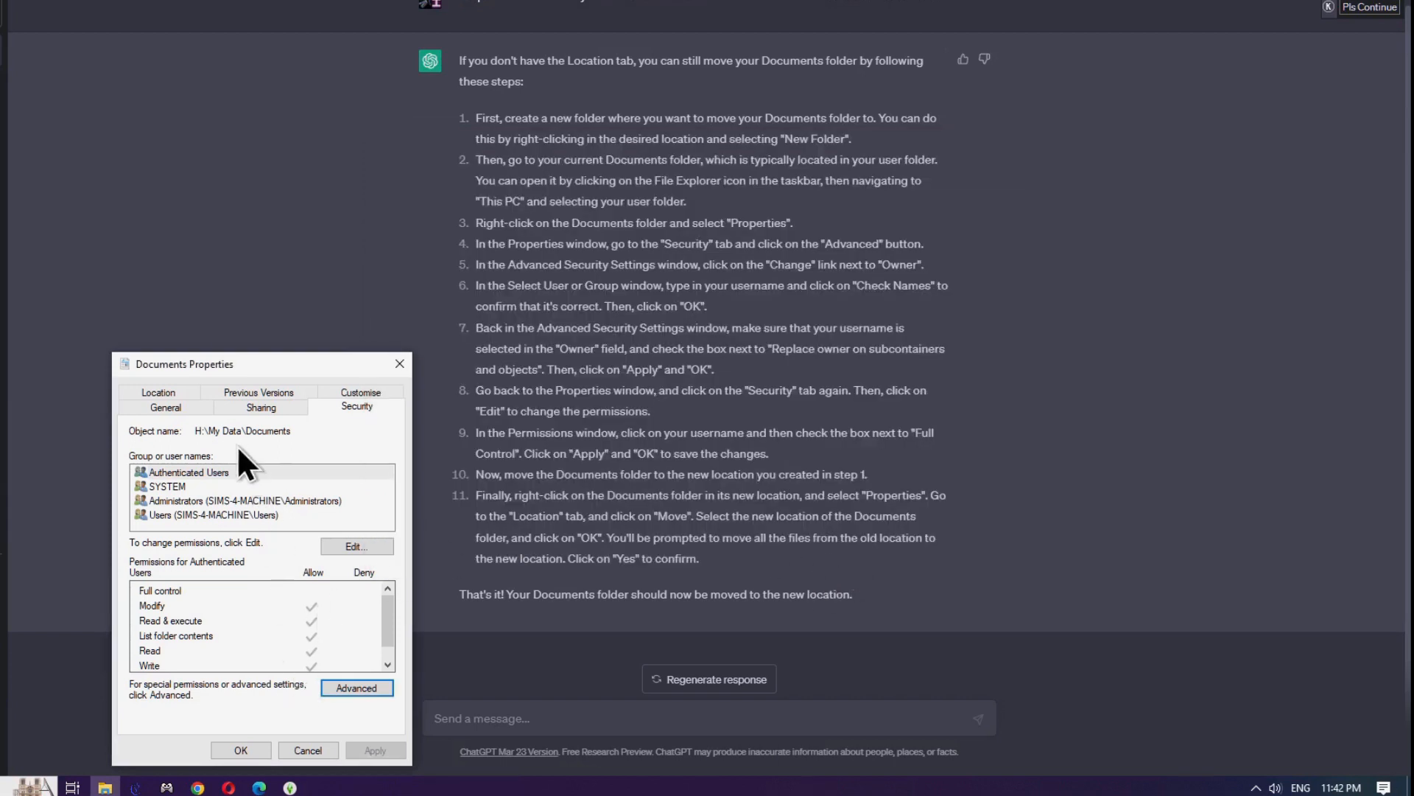
click(213, 515)
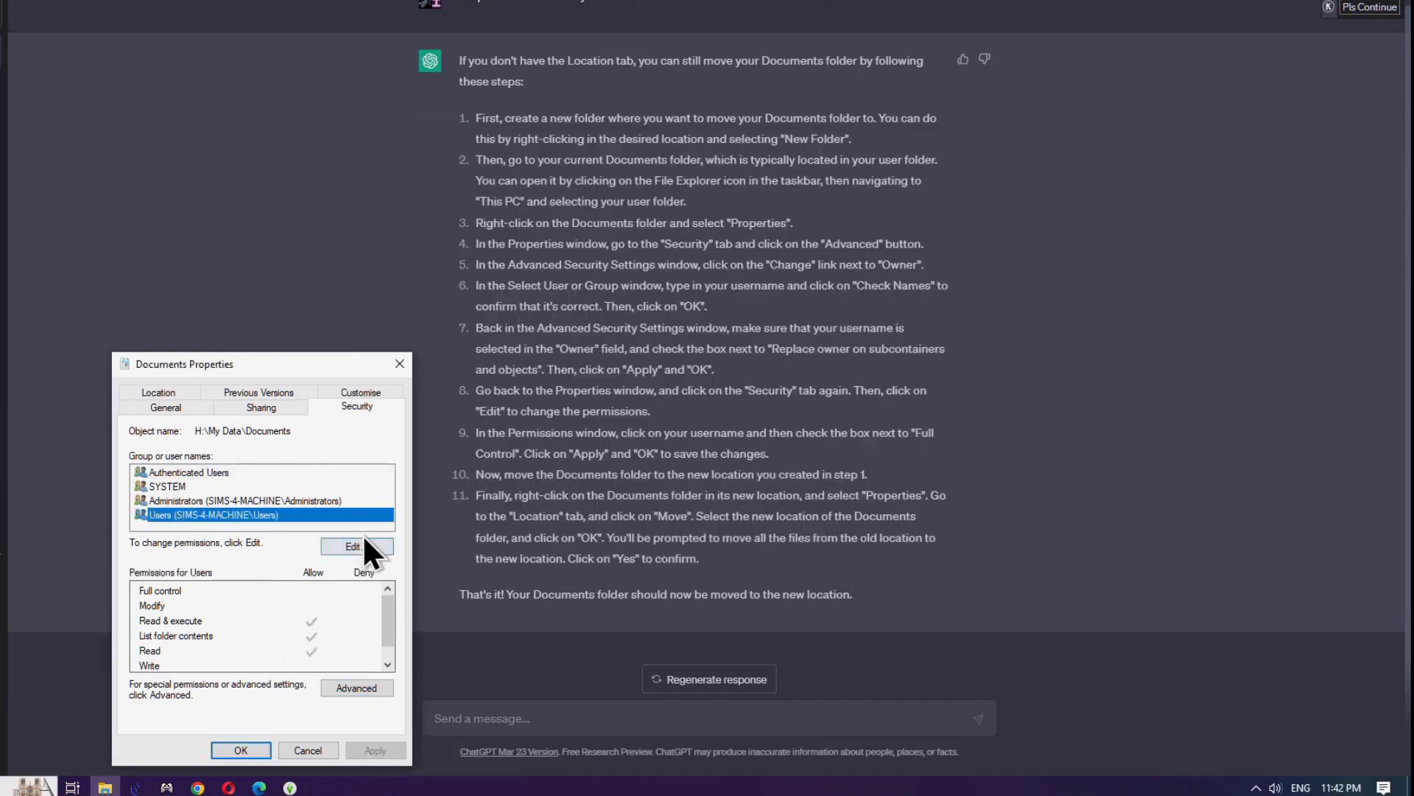
click(352, 545)
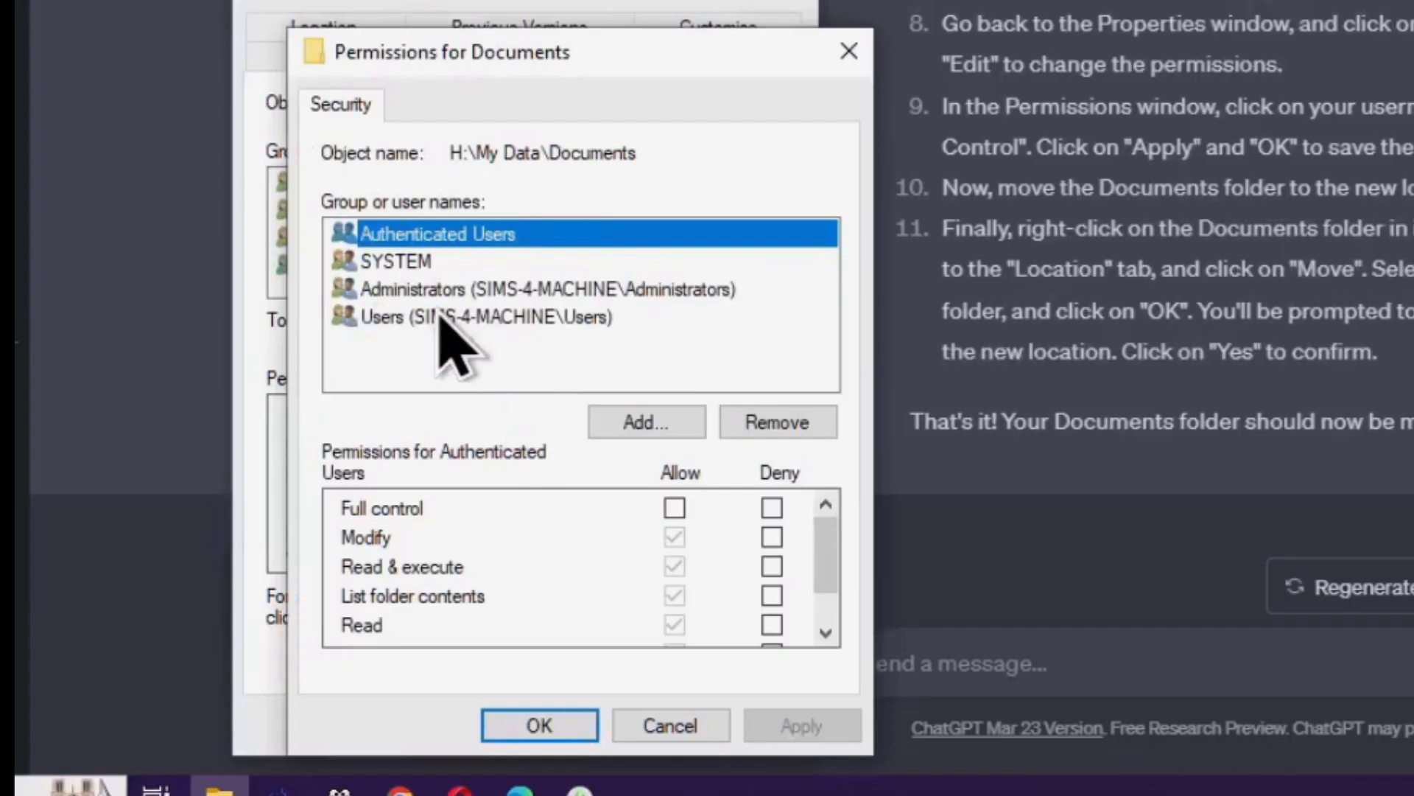
click(673, 509)
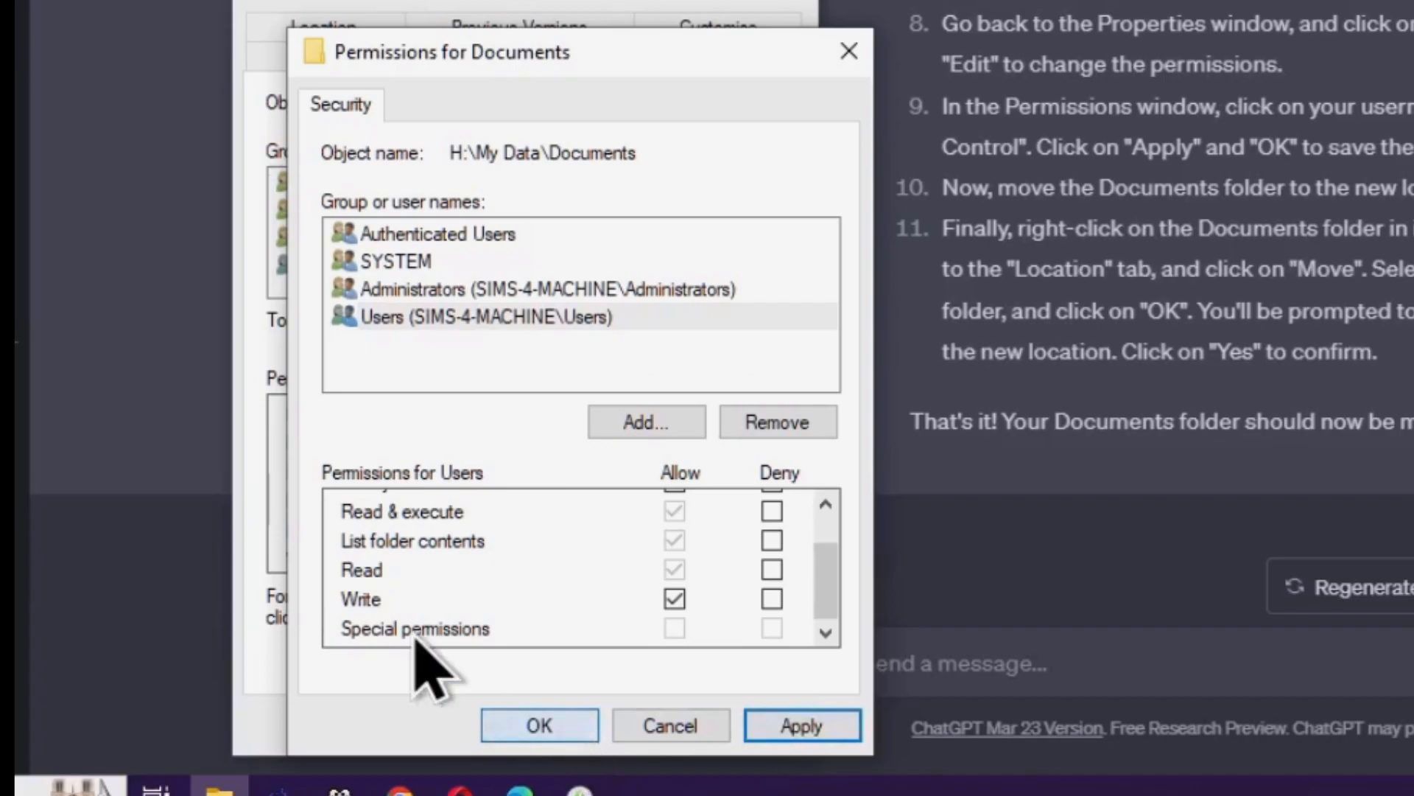
click(802, 725)
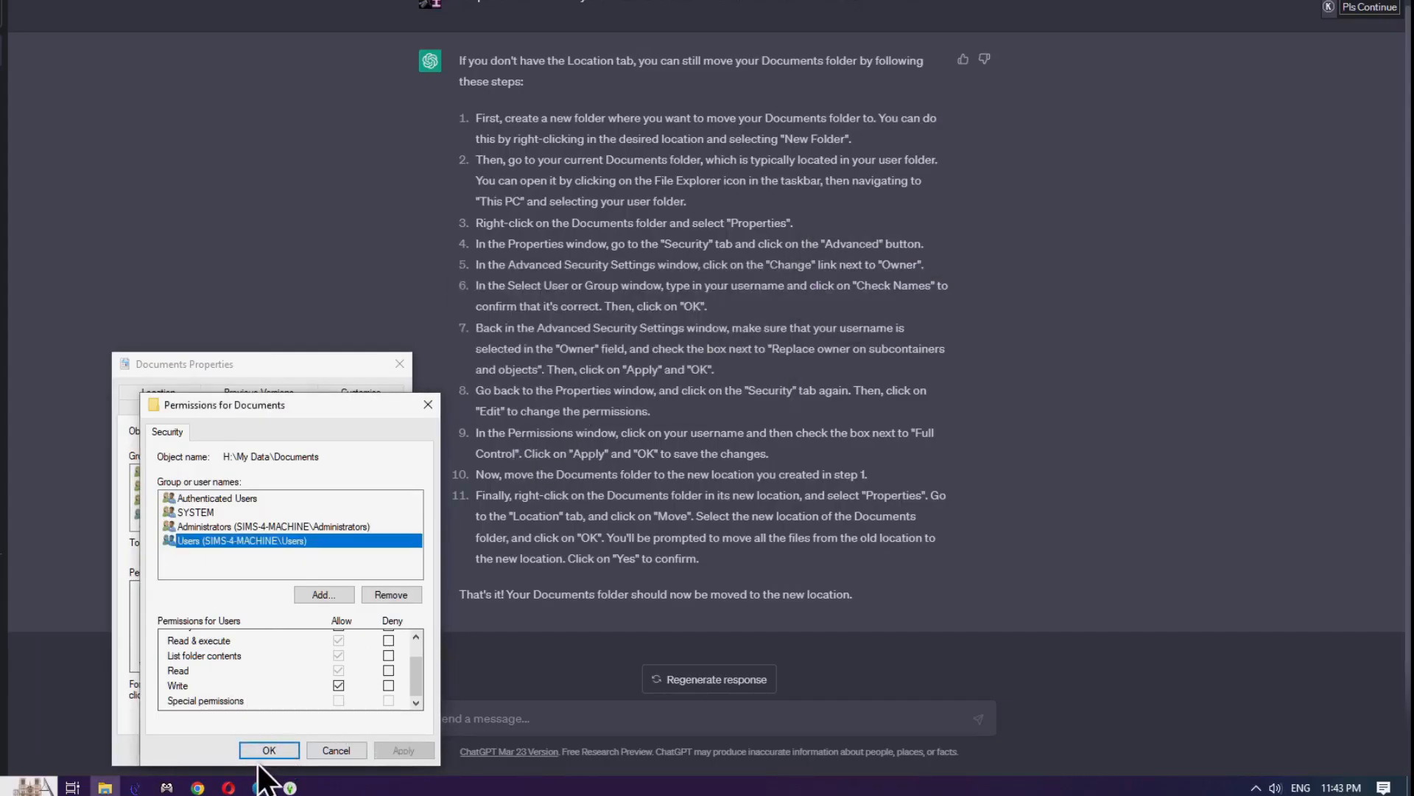
- Save permissions, reopen Documents properties to the Location tab with target H:\My Data\Documents, and cancel Move
click(268, 750)
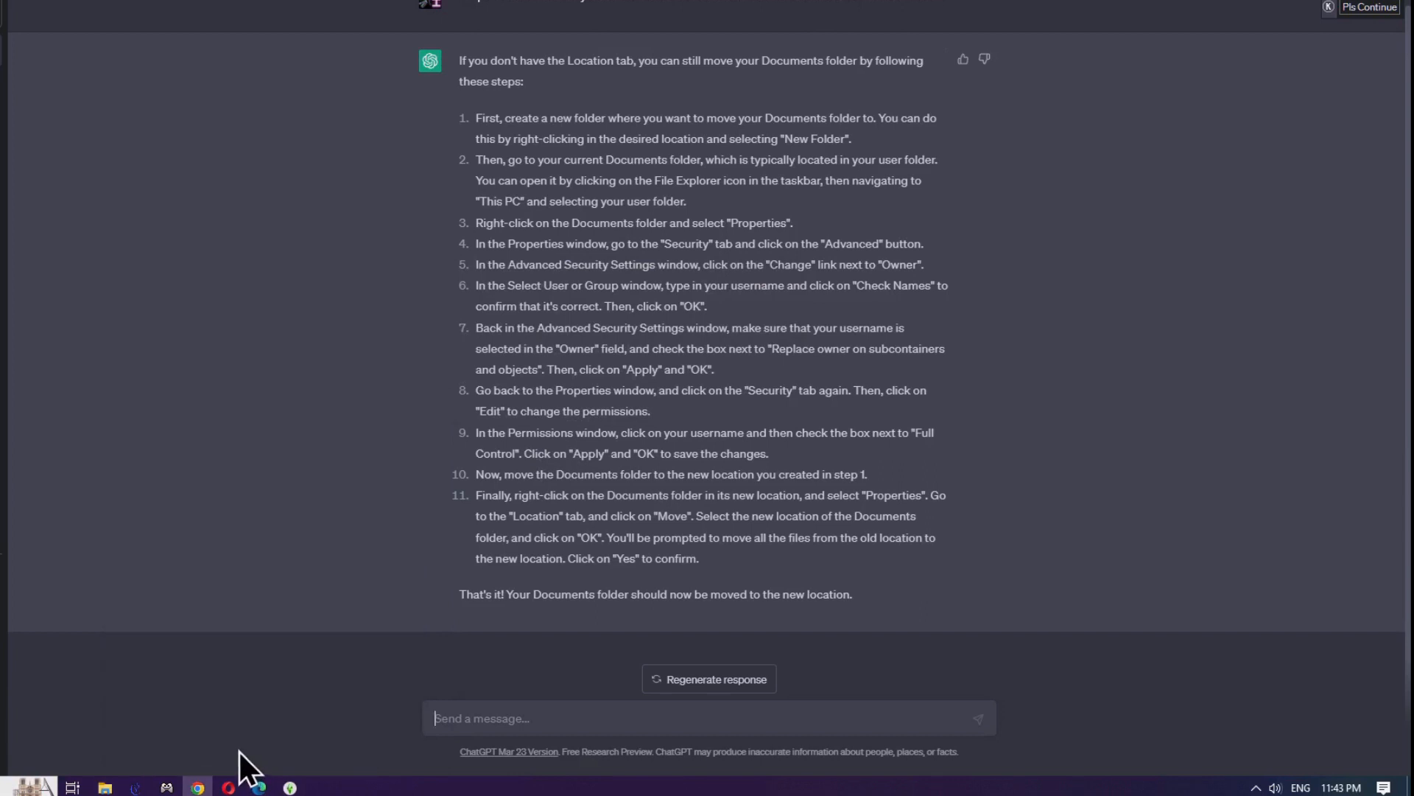
right_click(104, 786)
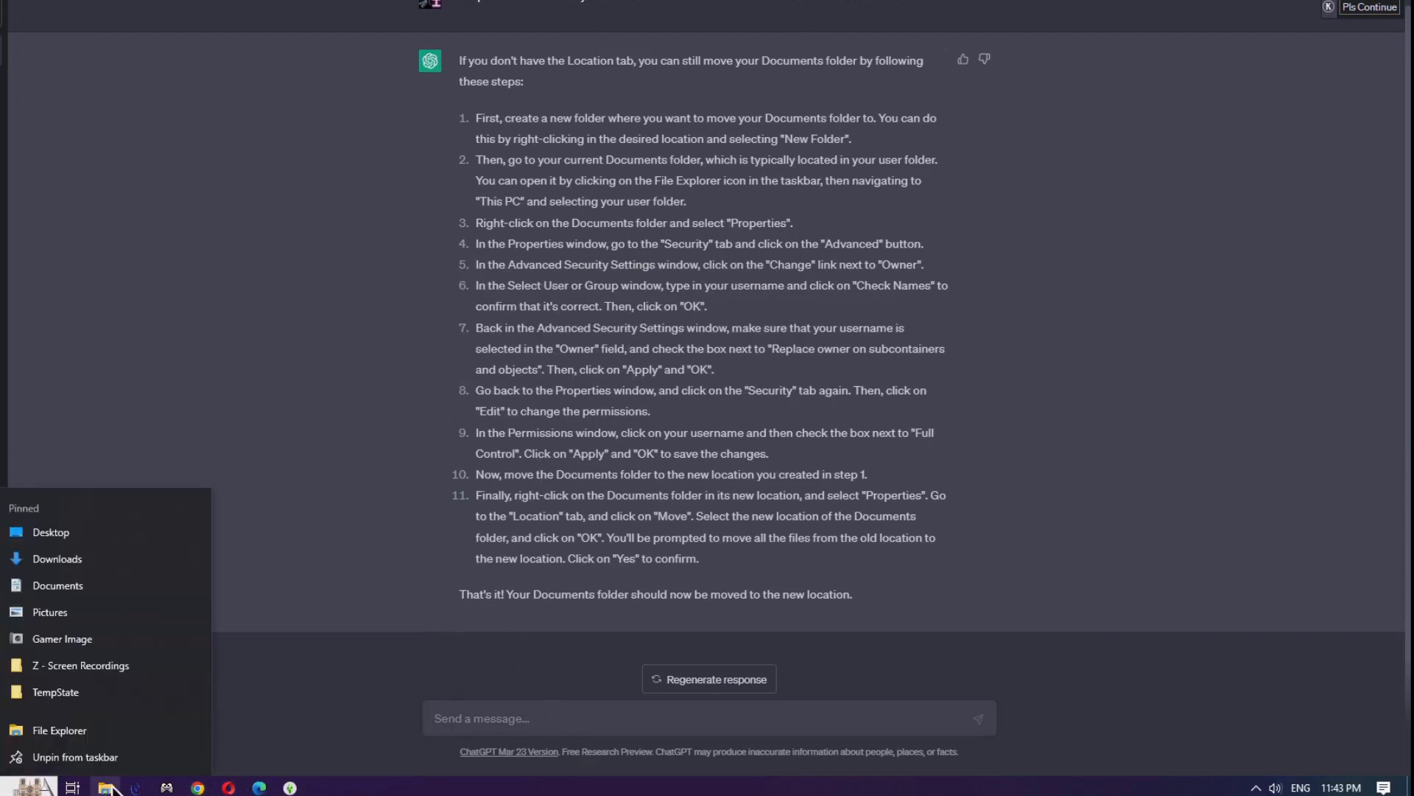
right_click(58, 585)
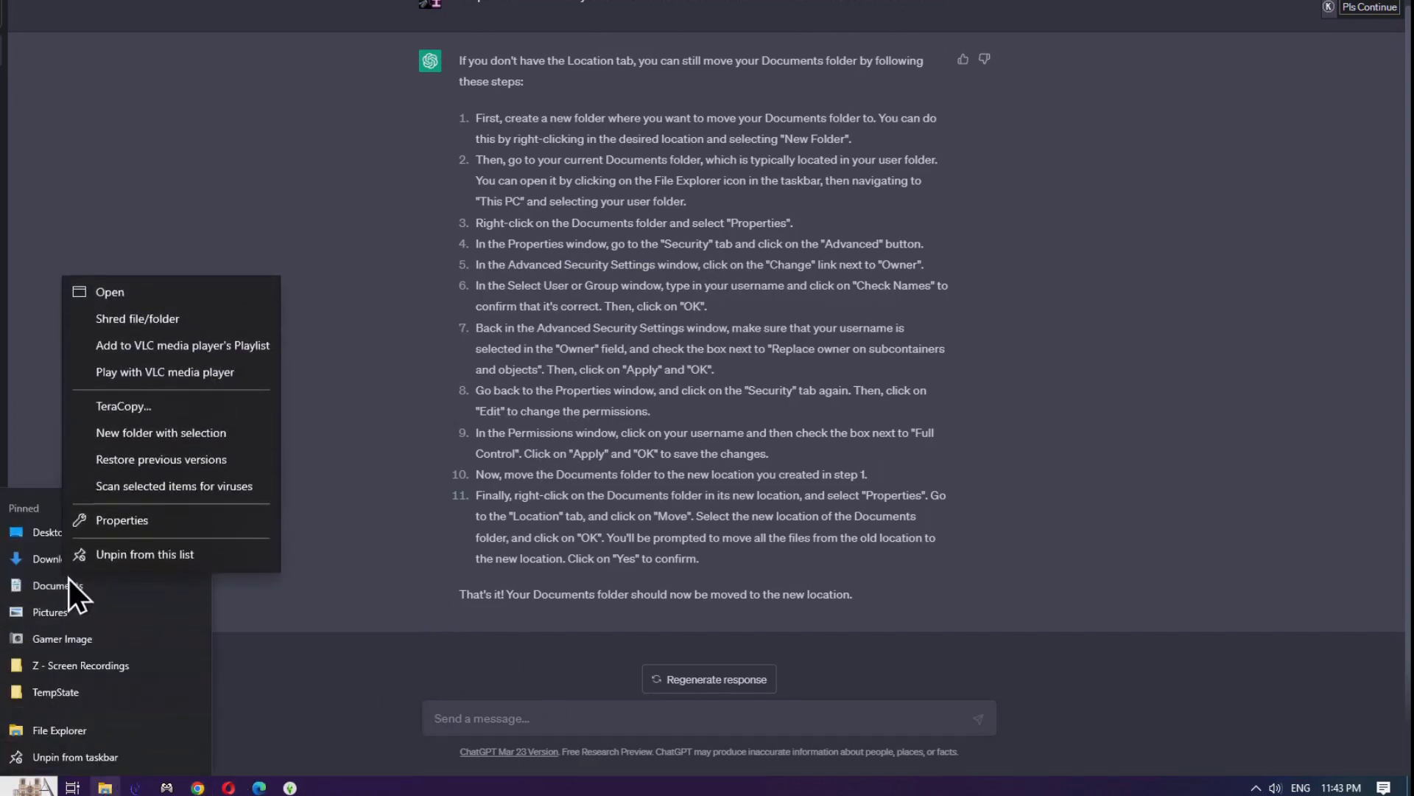
click(121, 520)
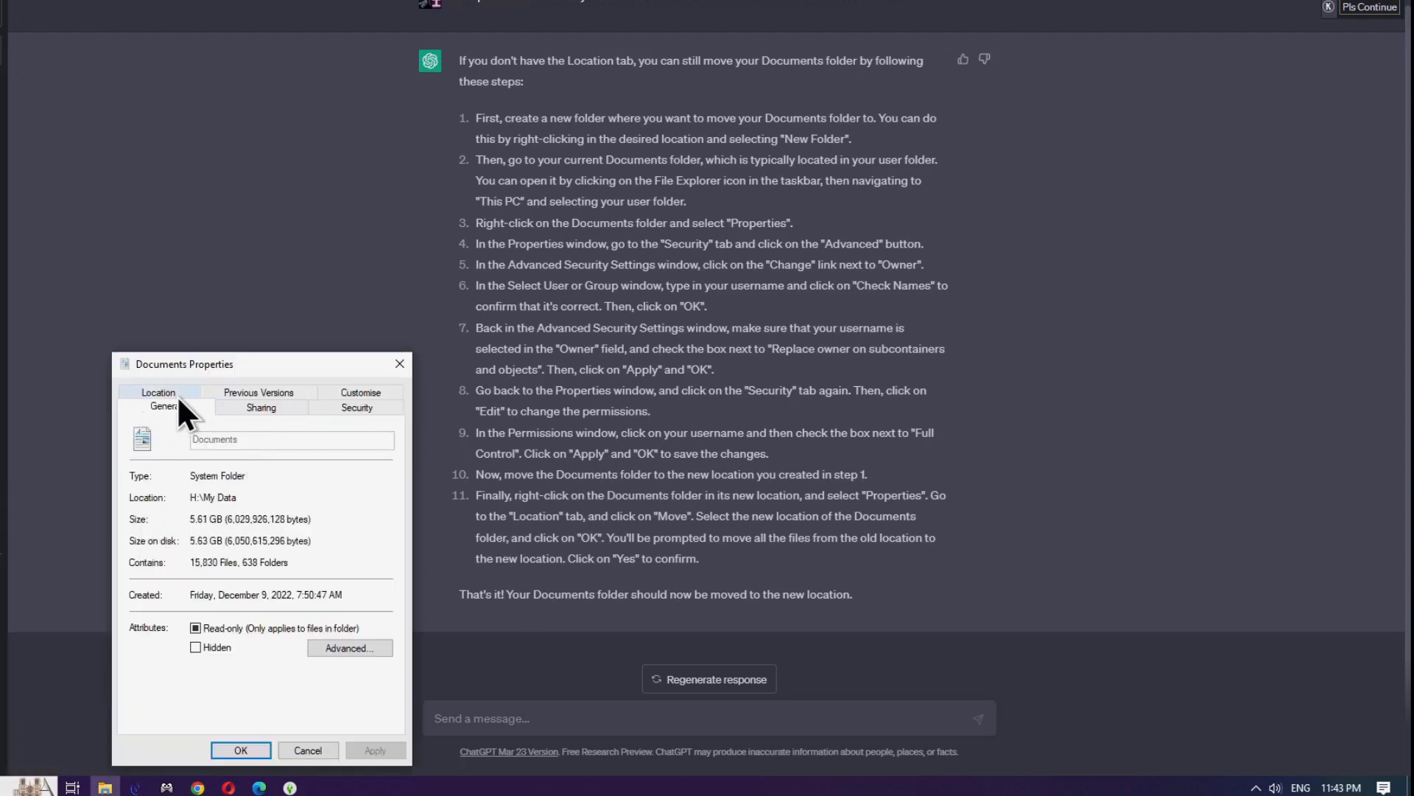
click(158, 392)
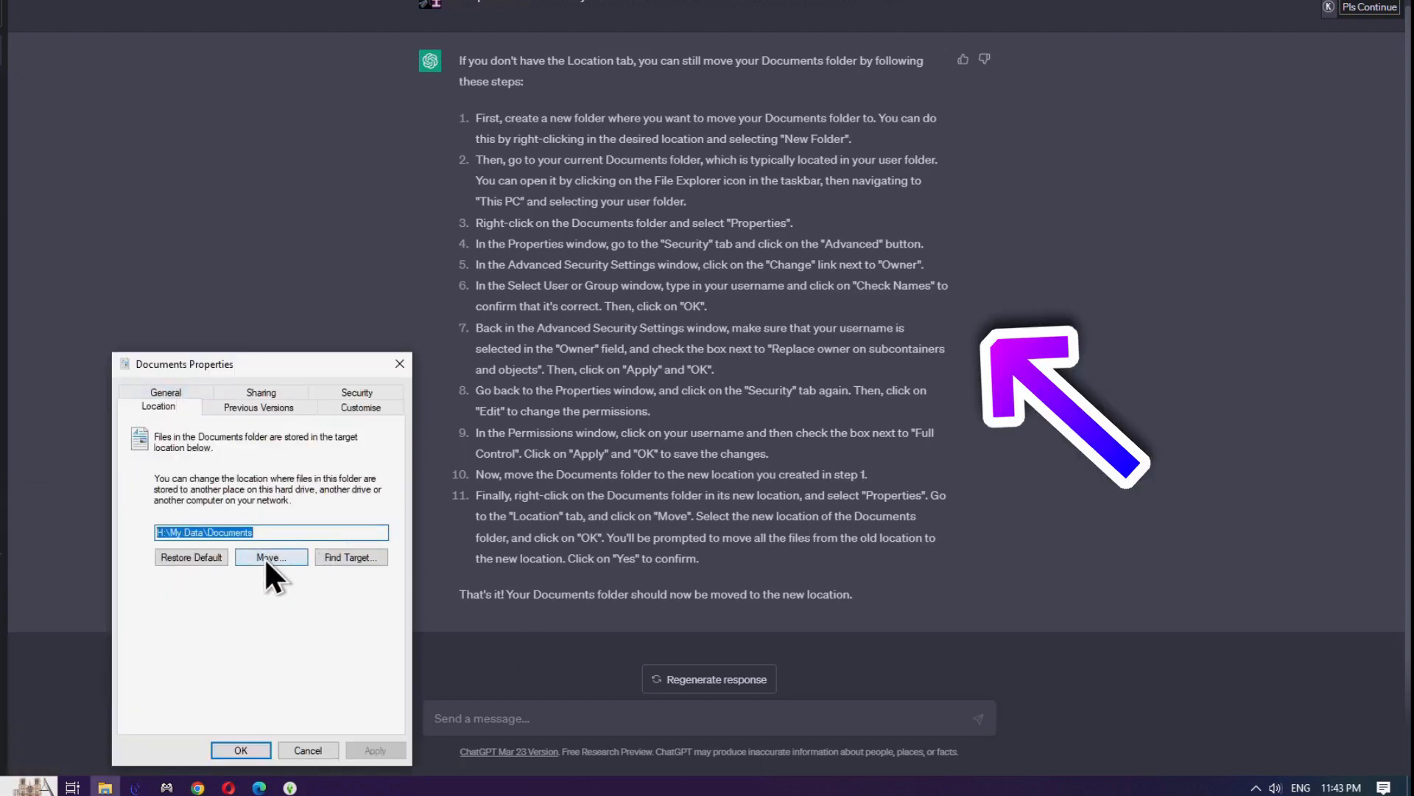
click(272, 557)
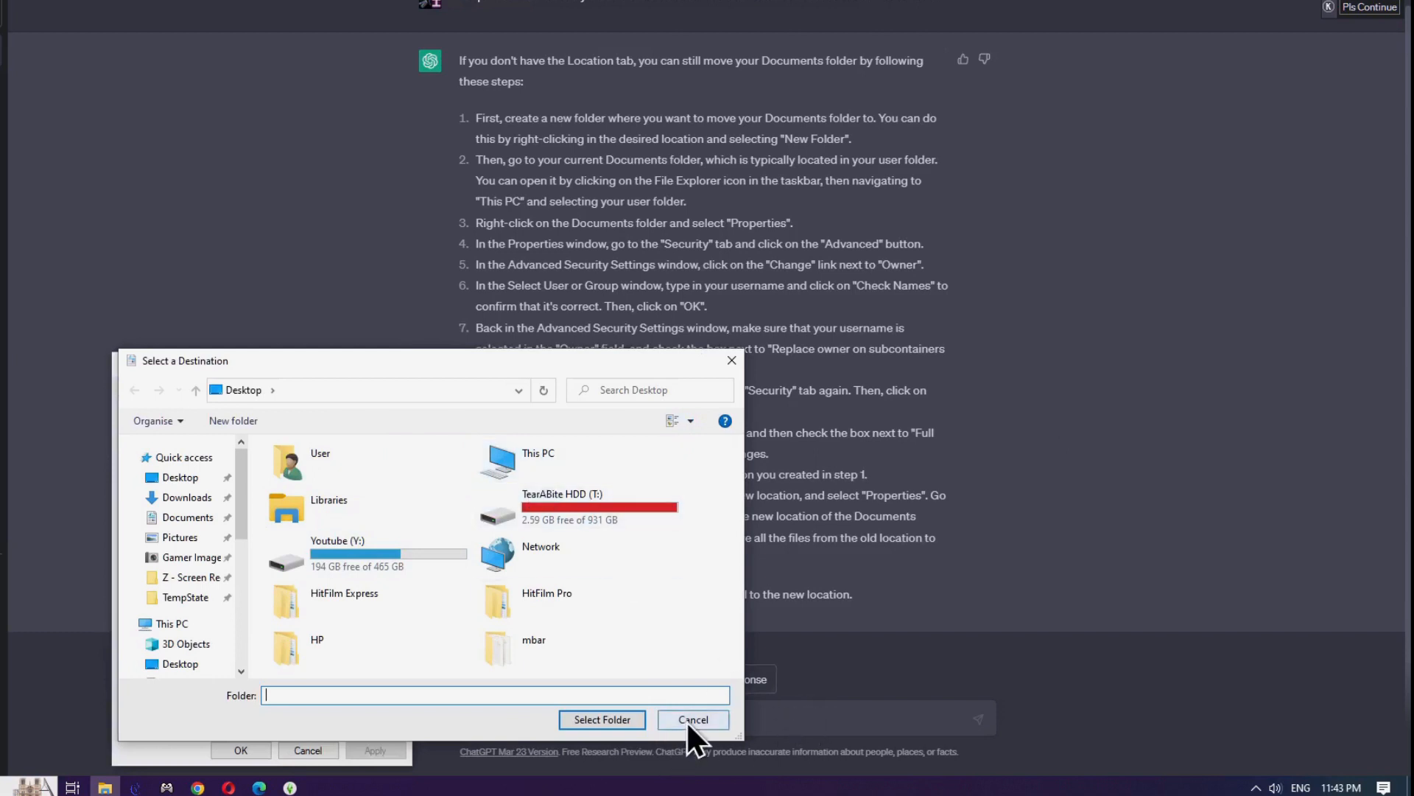
click(693, 719)
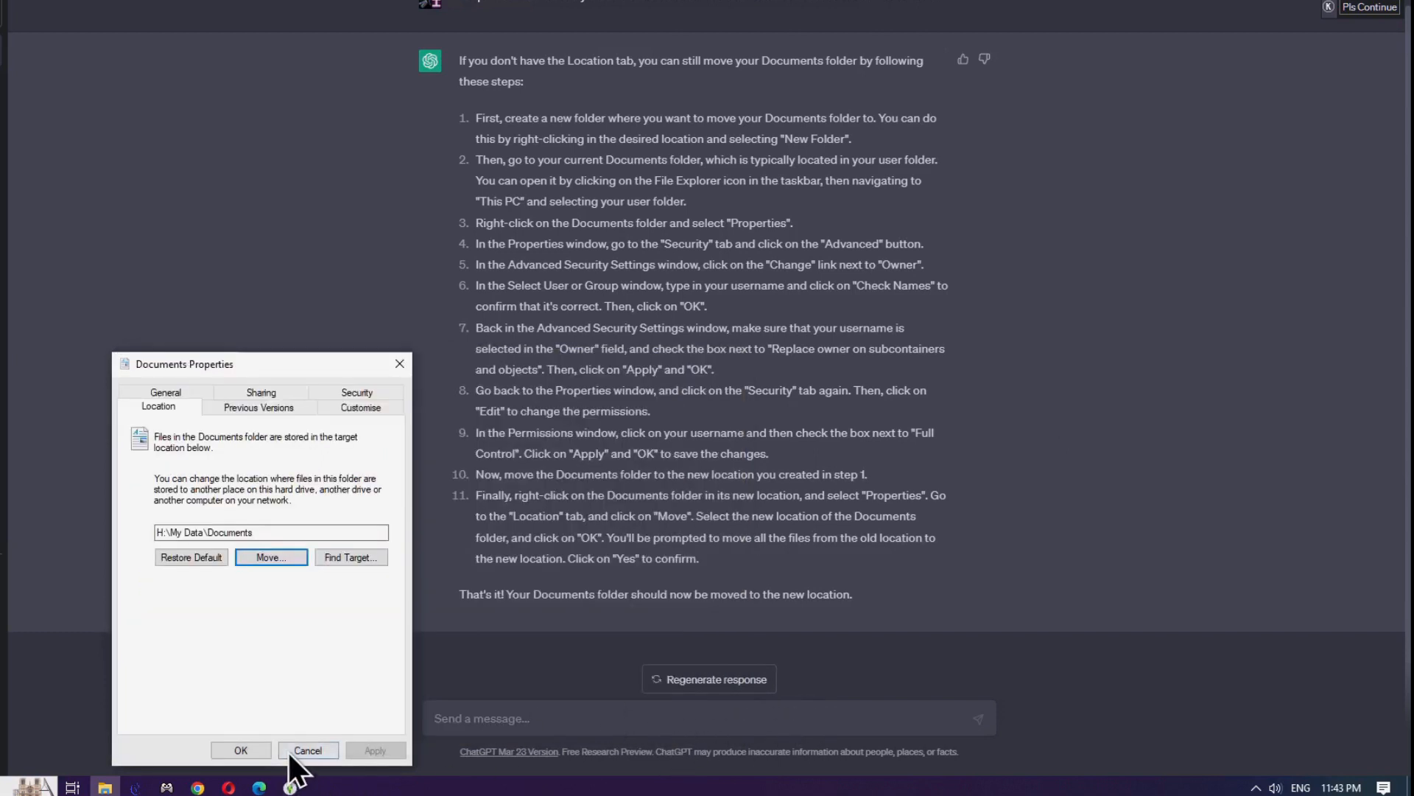
- Cancel the Documents properties and begin entering a command in the Run dialog
click(308, 750)
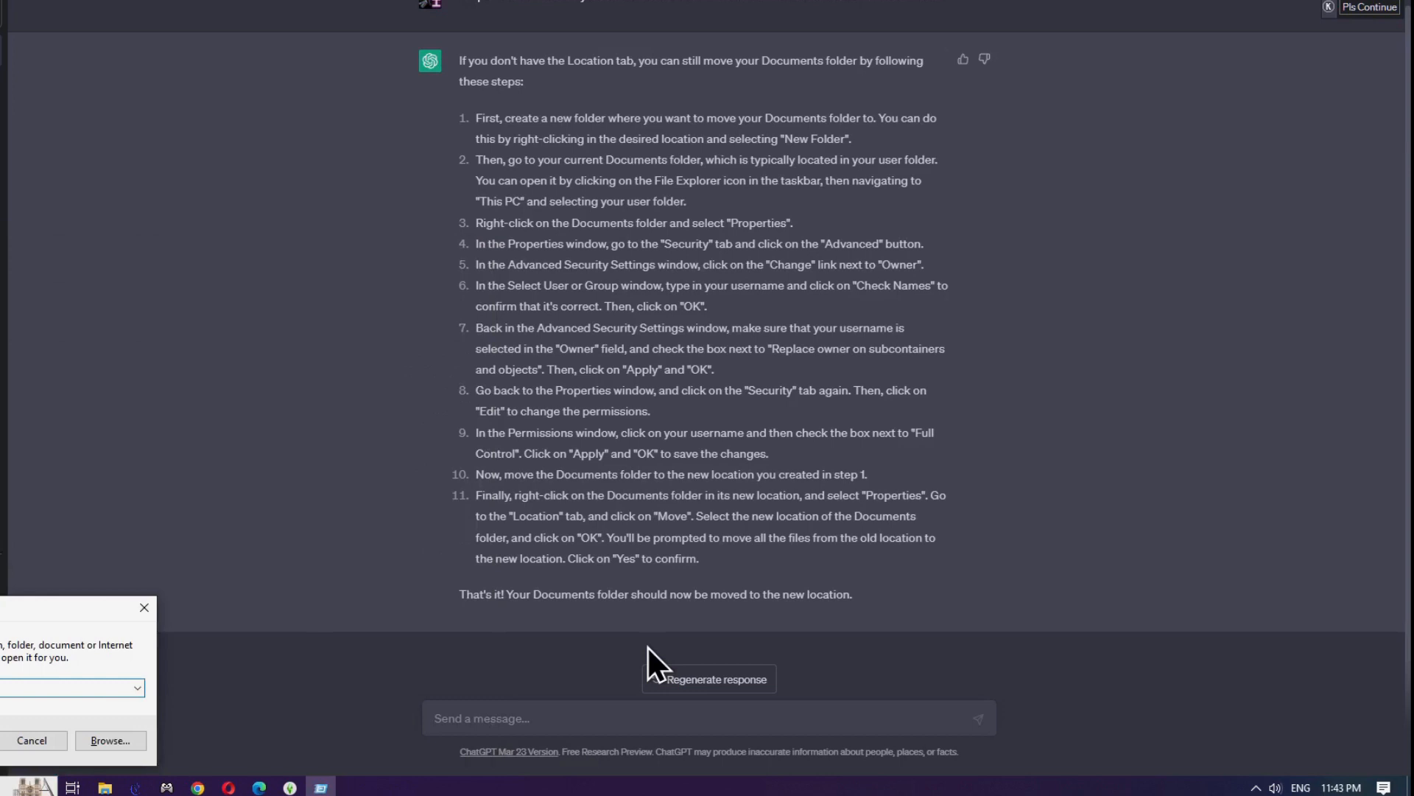
text(ord)
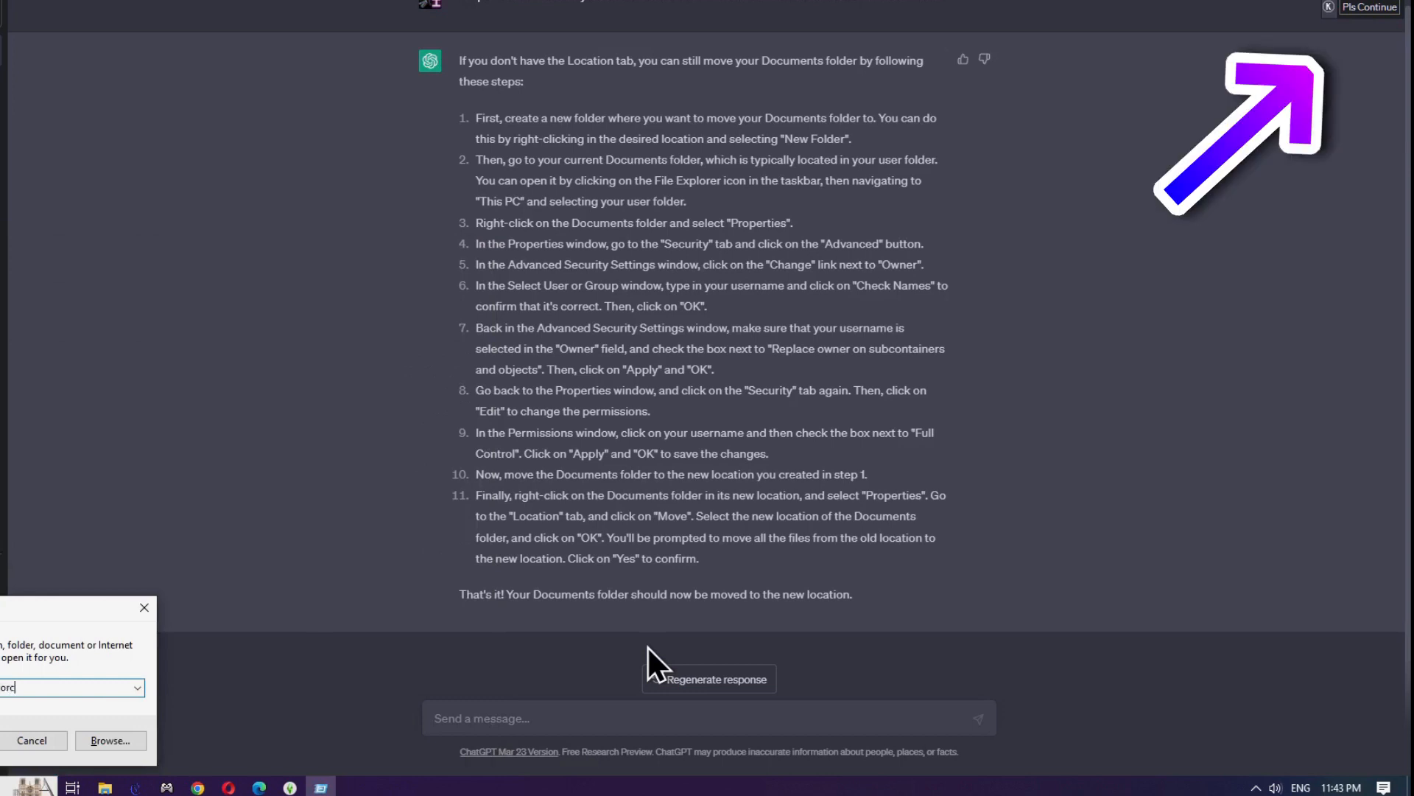